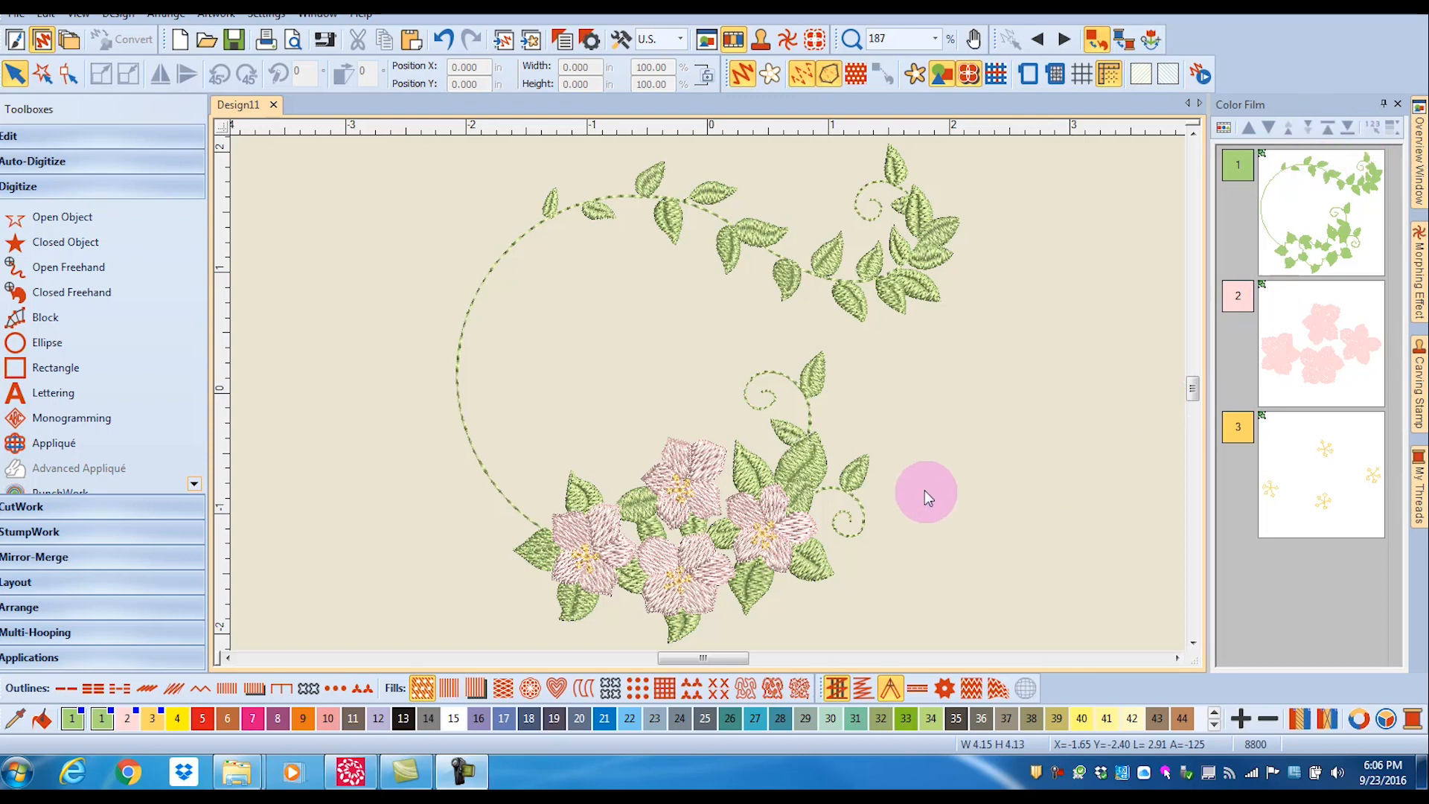
mouse_move(928, 498)
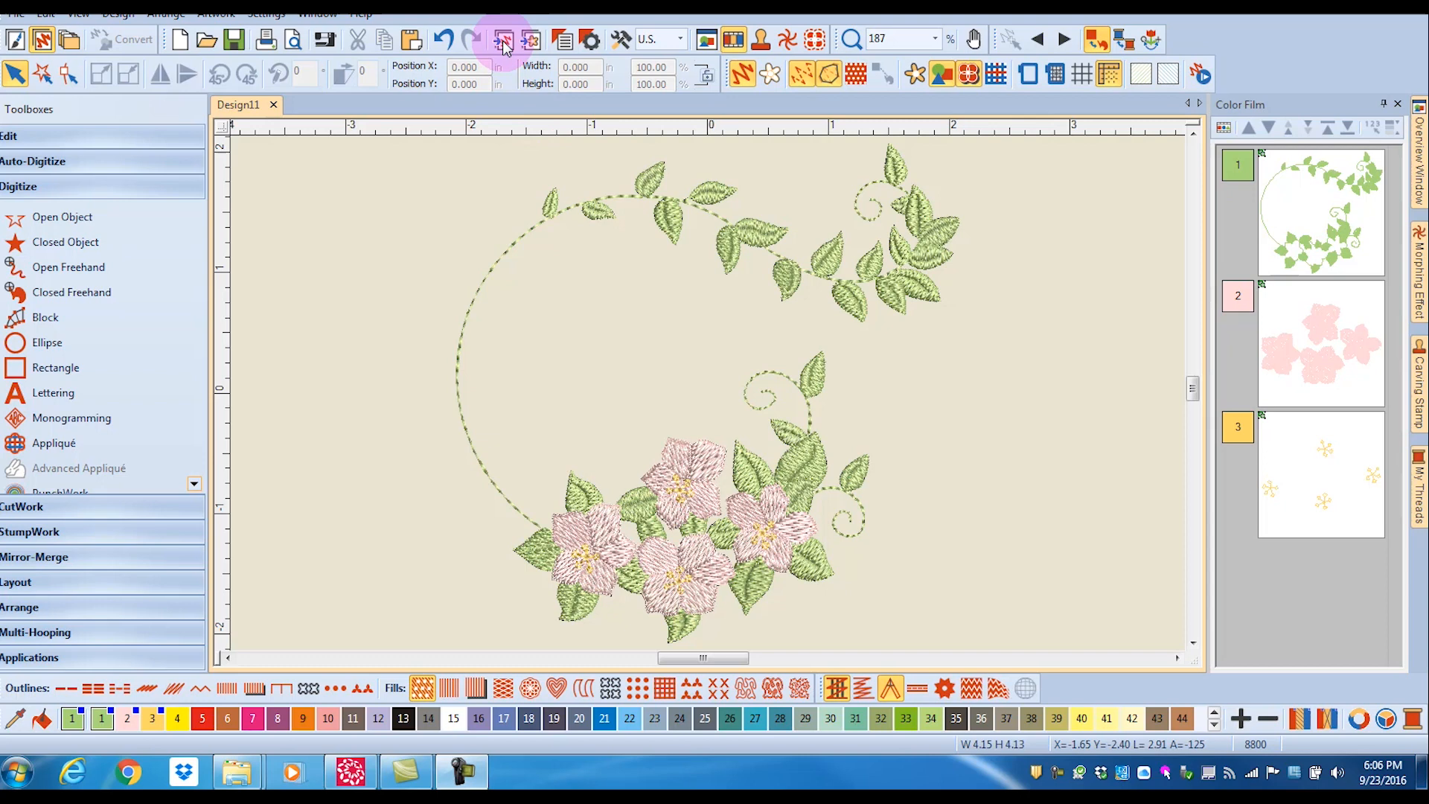
Step: Insert Mini Ladybug.ART80 from the Animals & Bugs library into the wreath design
left_click(504, 39)
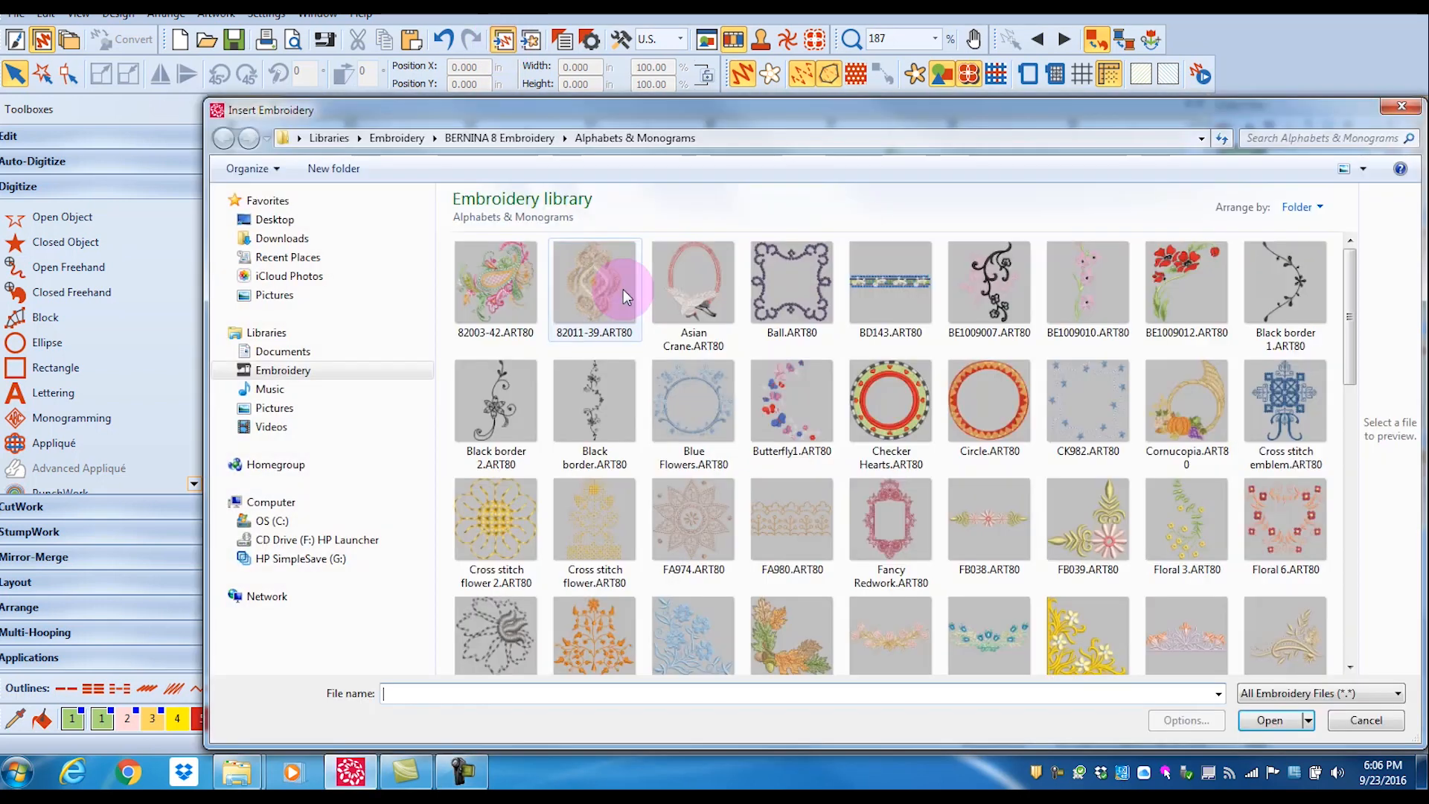
left_click(225, 137)
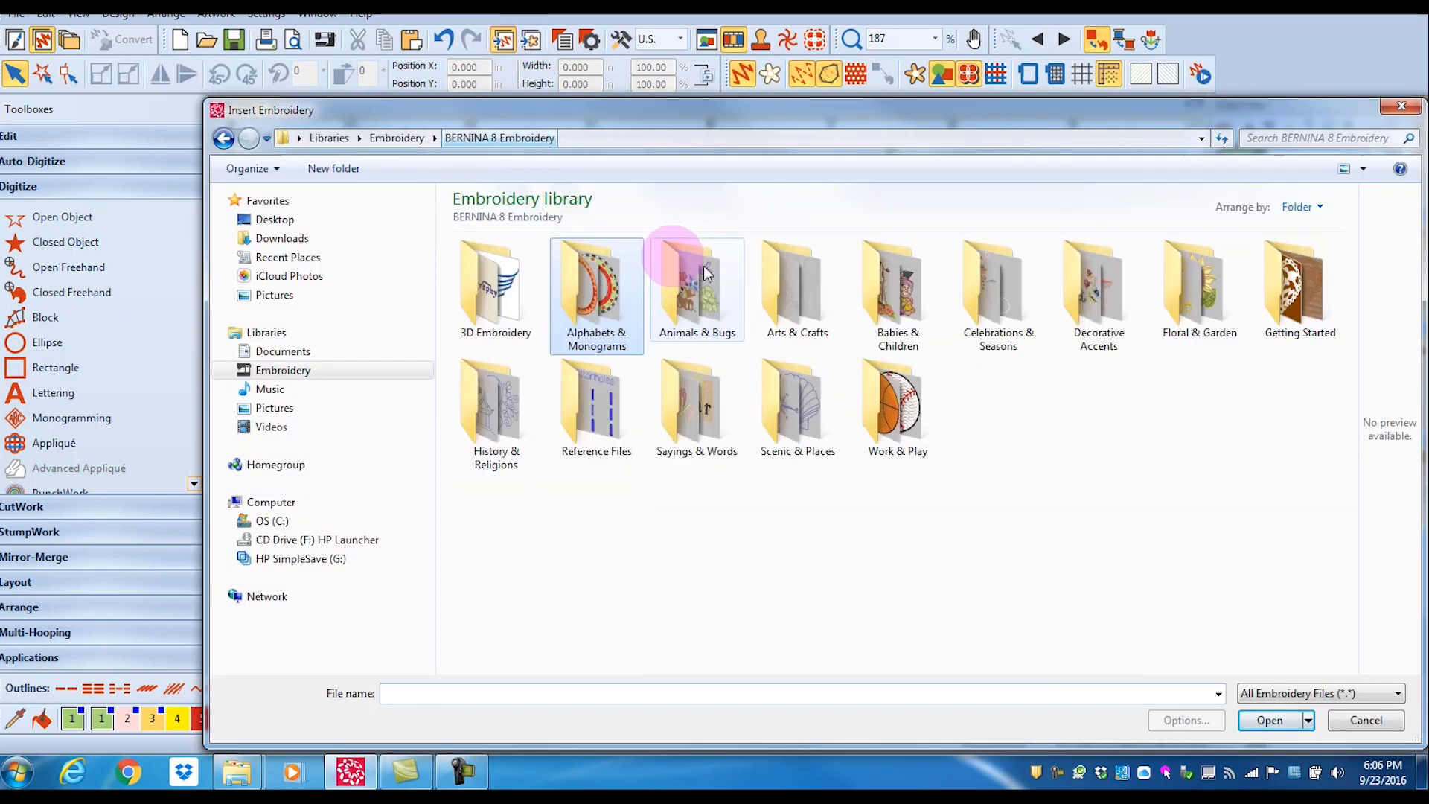
double_click(696, 288)
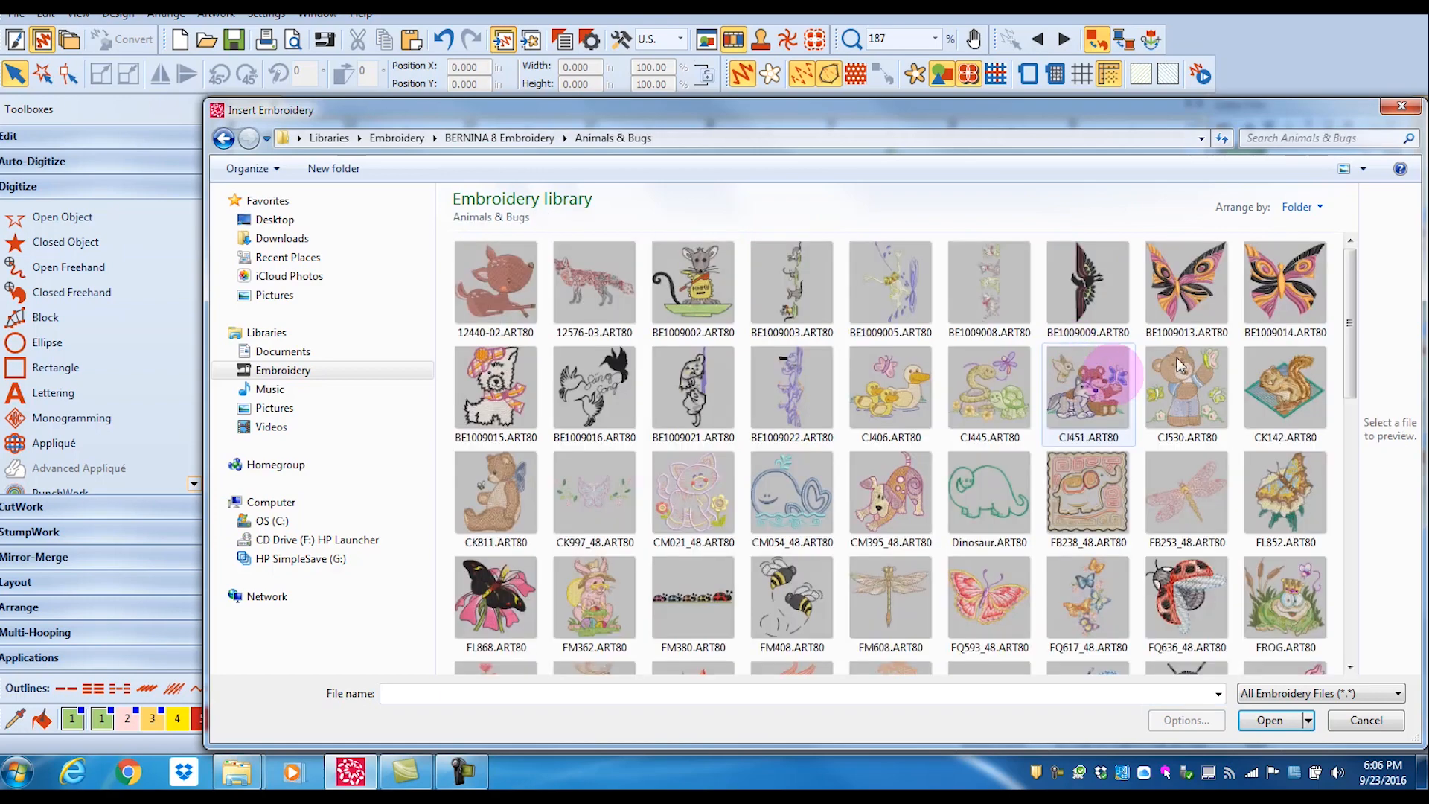
scroll("down", 3)
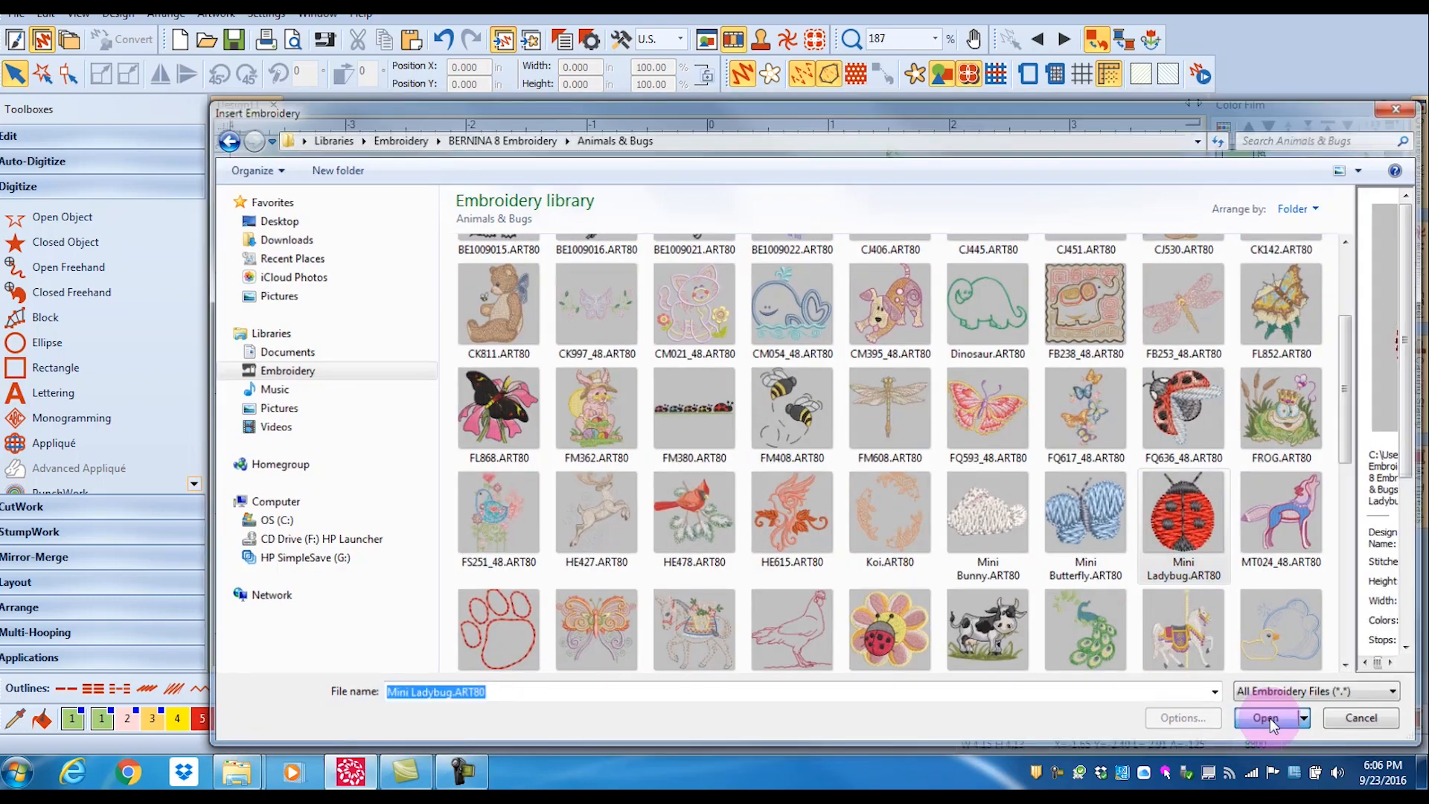
left_click(1266, 718)
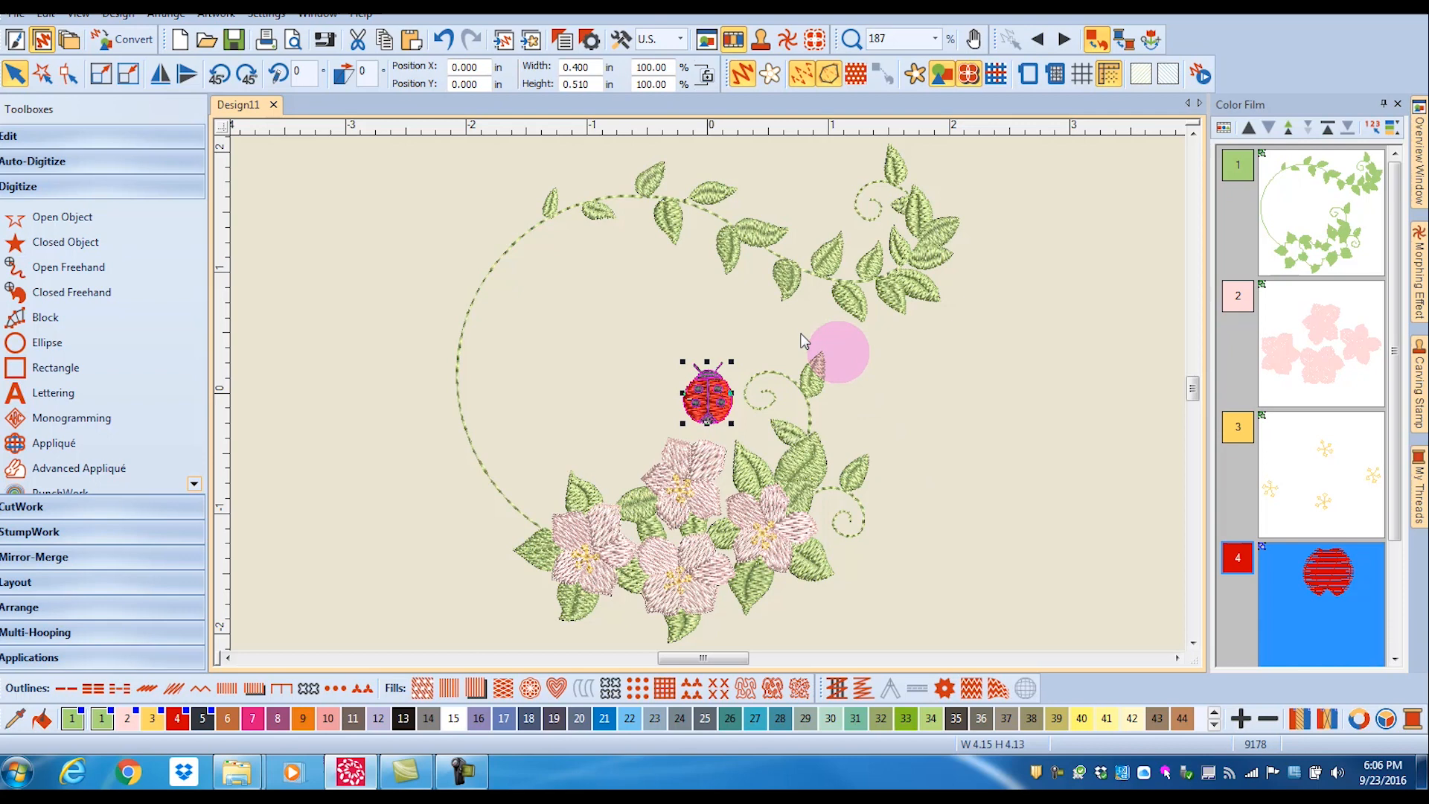
Step: Scale the ladybug down slightly and position it on the vine at the wreath top
left_click_drag(837, 351, 631, 253)
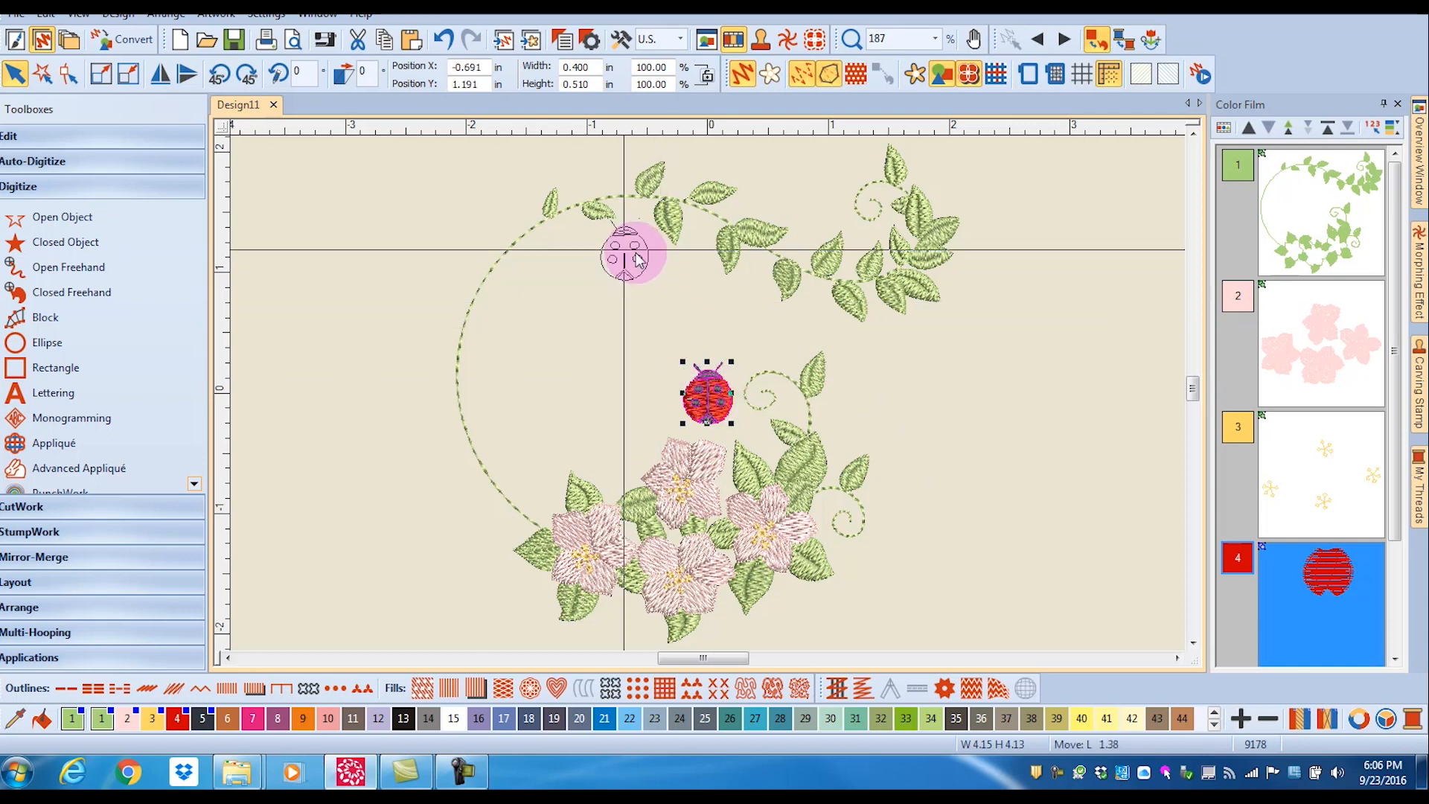
left_click_drag(705, 392, 624, 246)
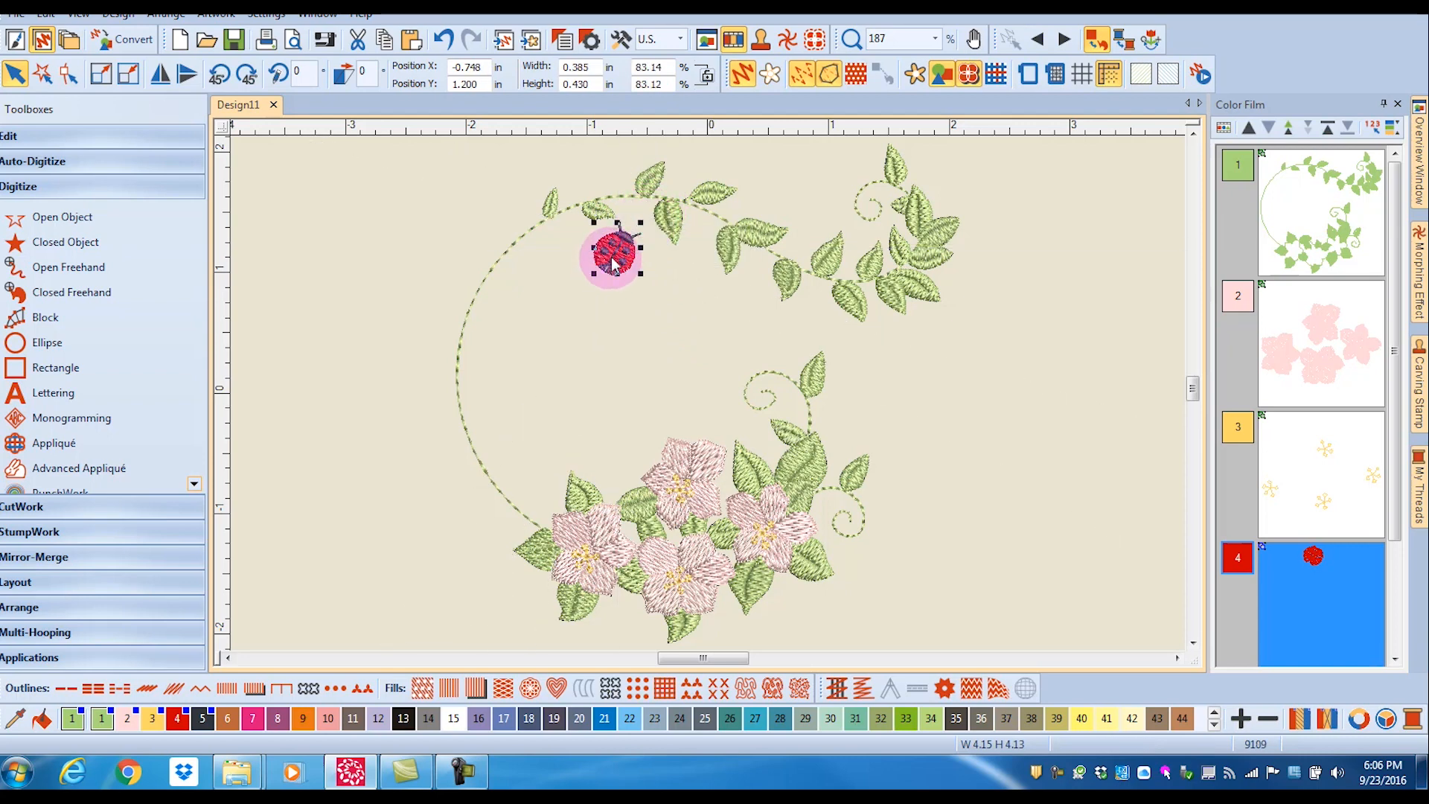
left_click_drag(611, 250, 679, 177)
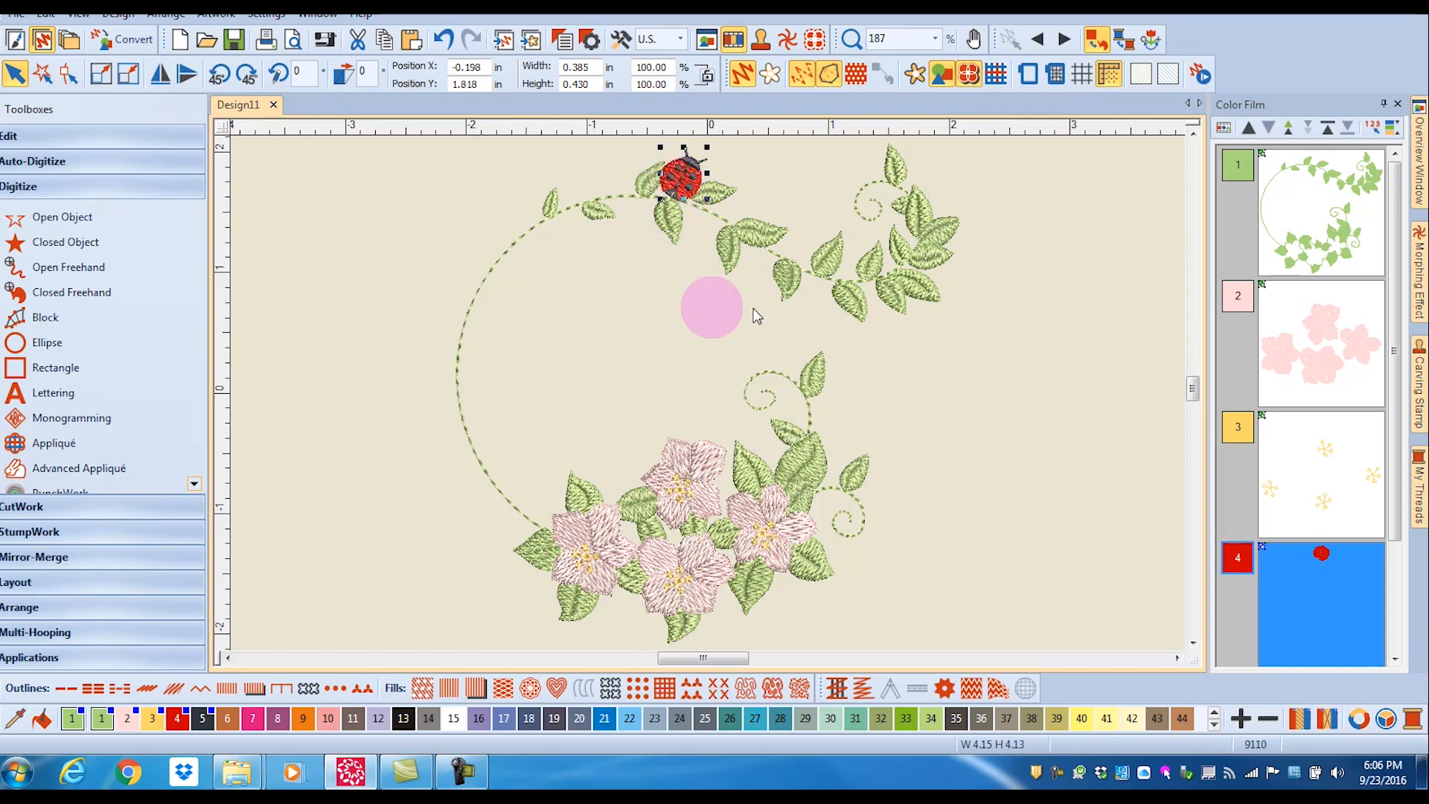
left_click_drag(711, 307, 763, 320)
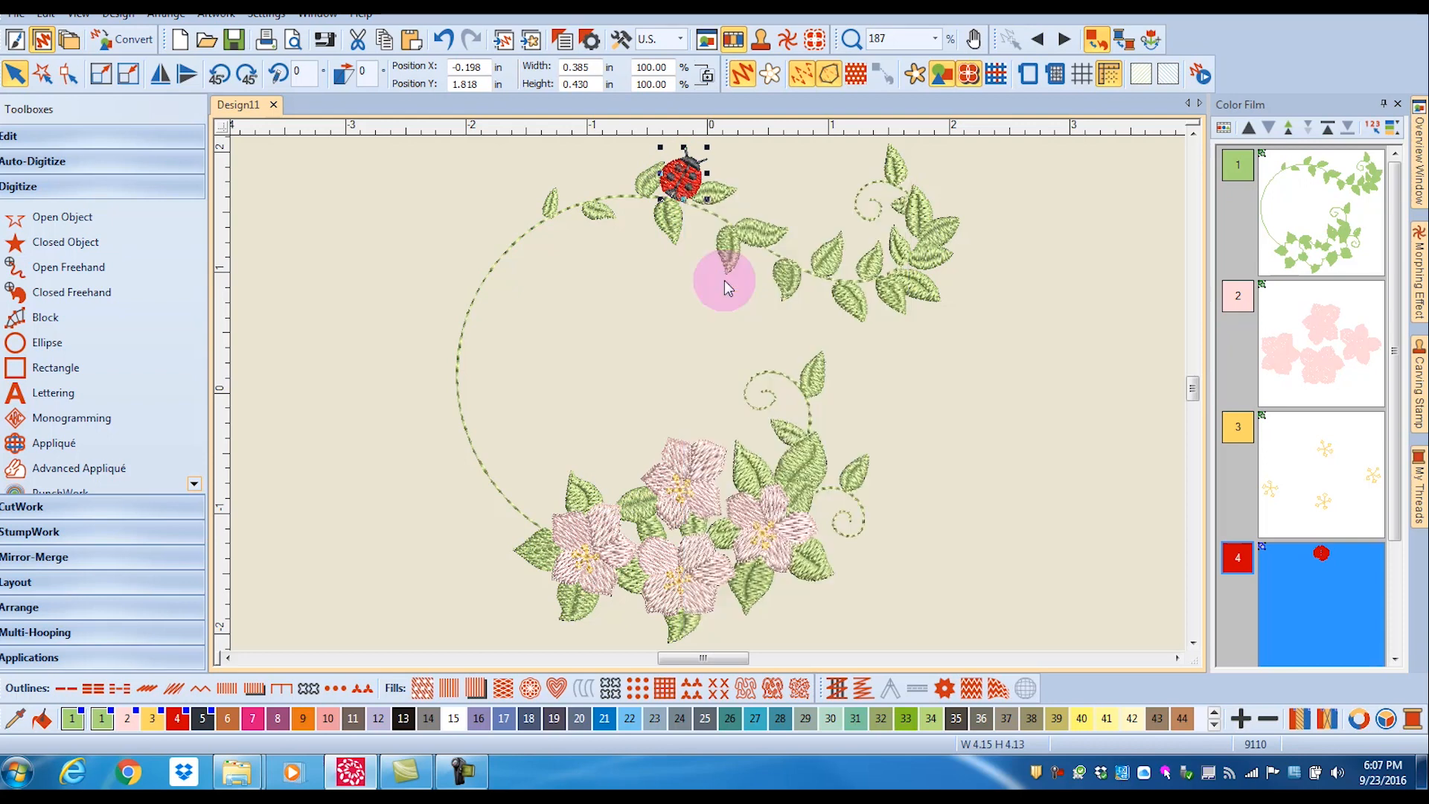
Step: Paste a ladybug copy and move it left onto the vine beside the original
right_click(725, 279)
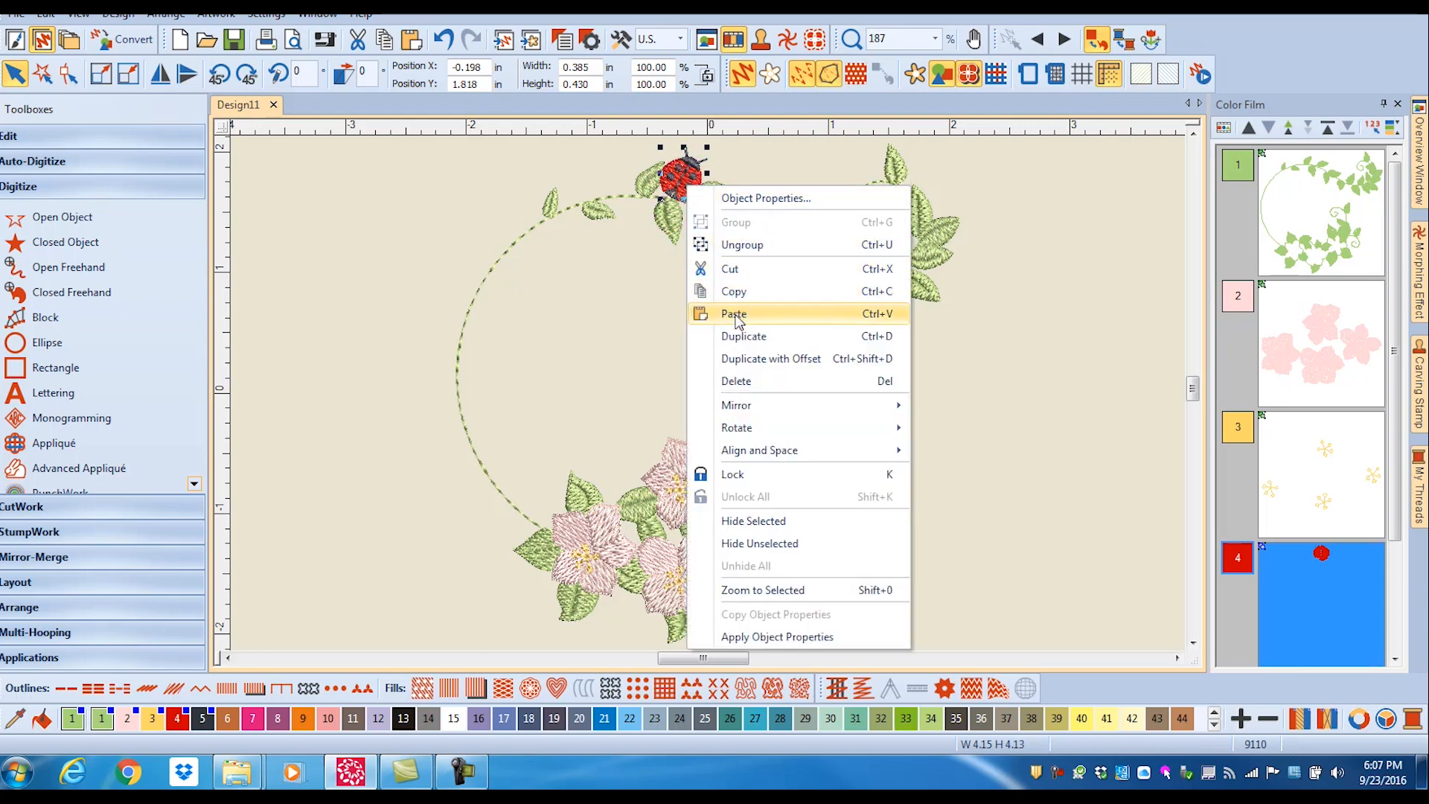
left_click(734, 314)
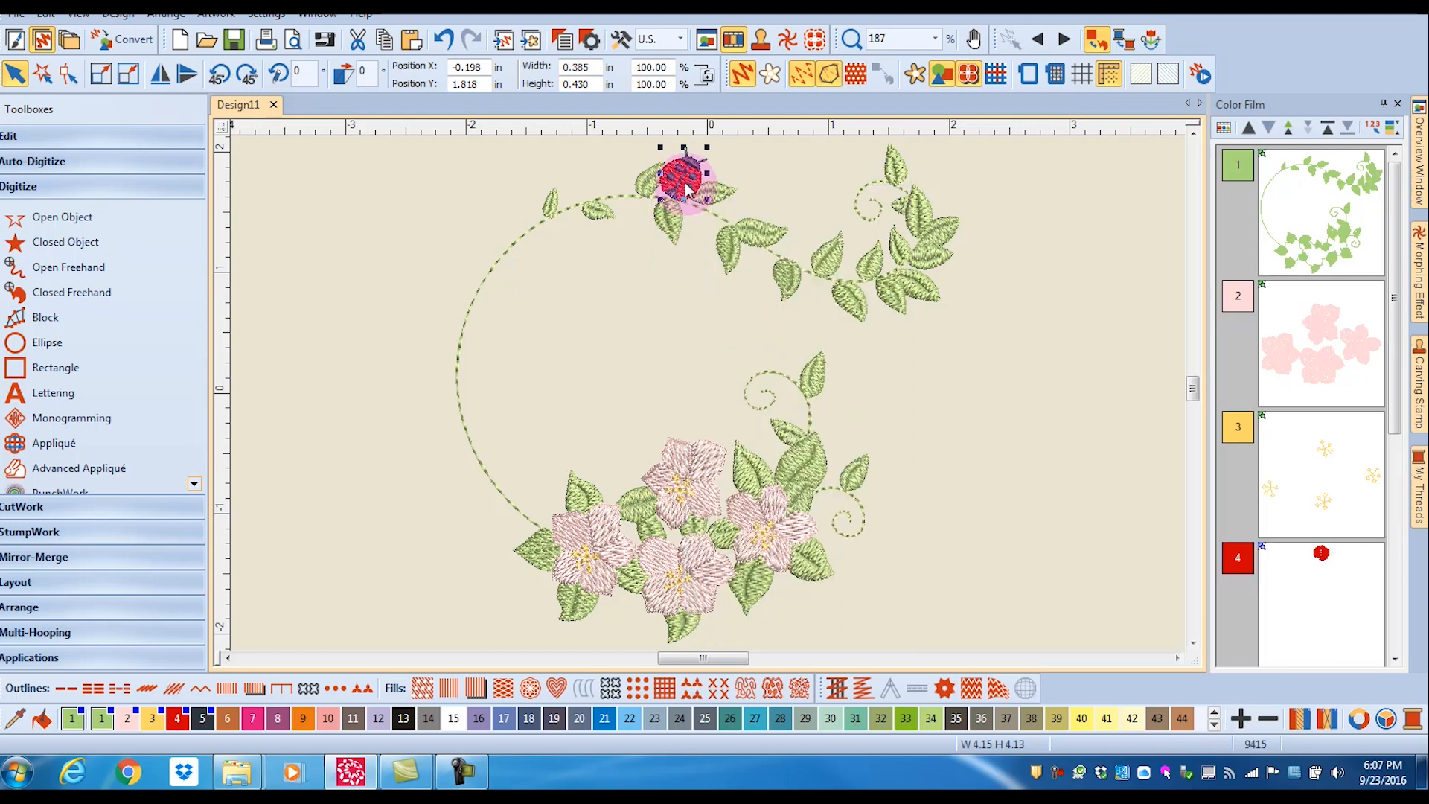
left_click_drag(683, 177, 662, 197)
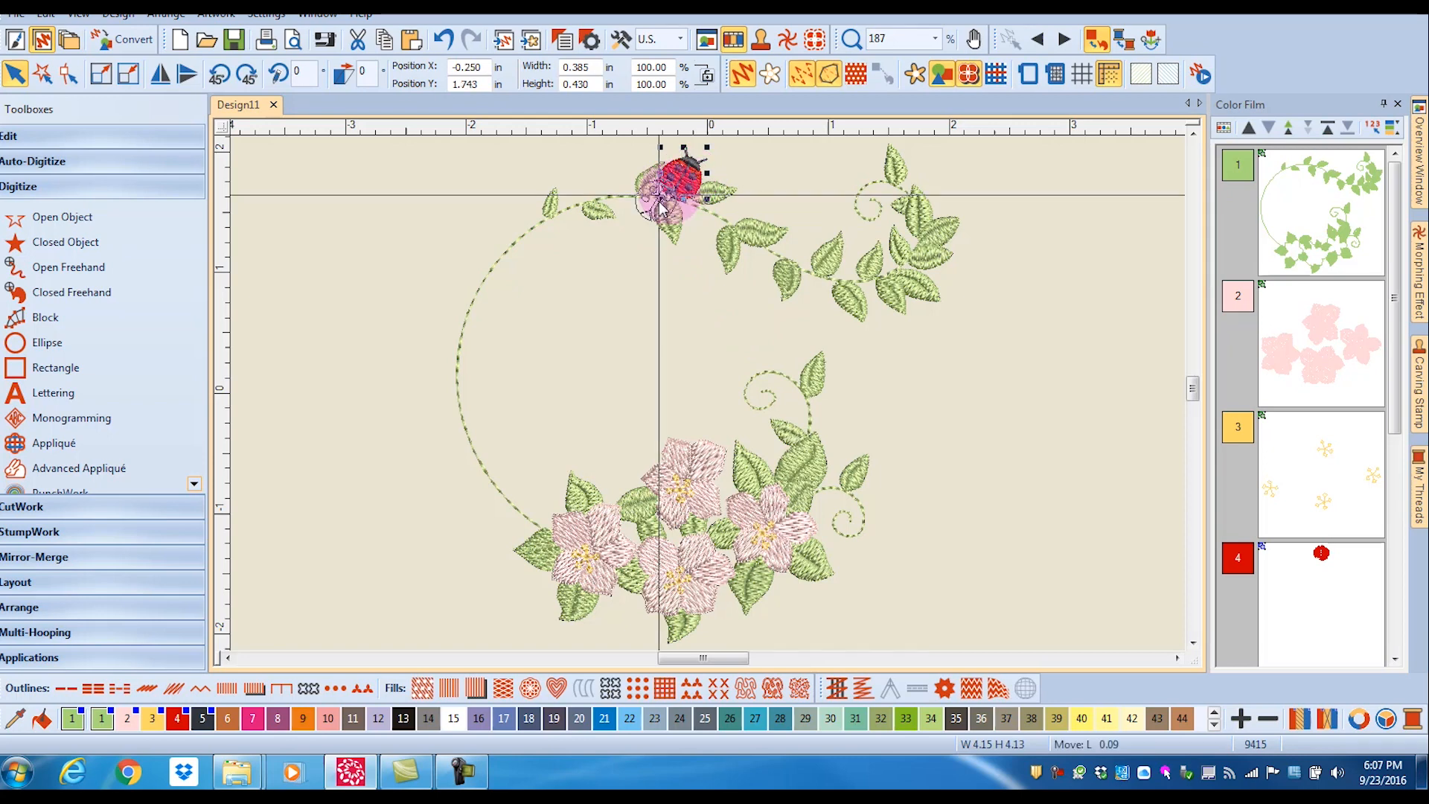
left_click_drag(675, 182, 583, 177)
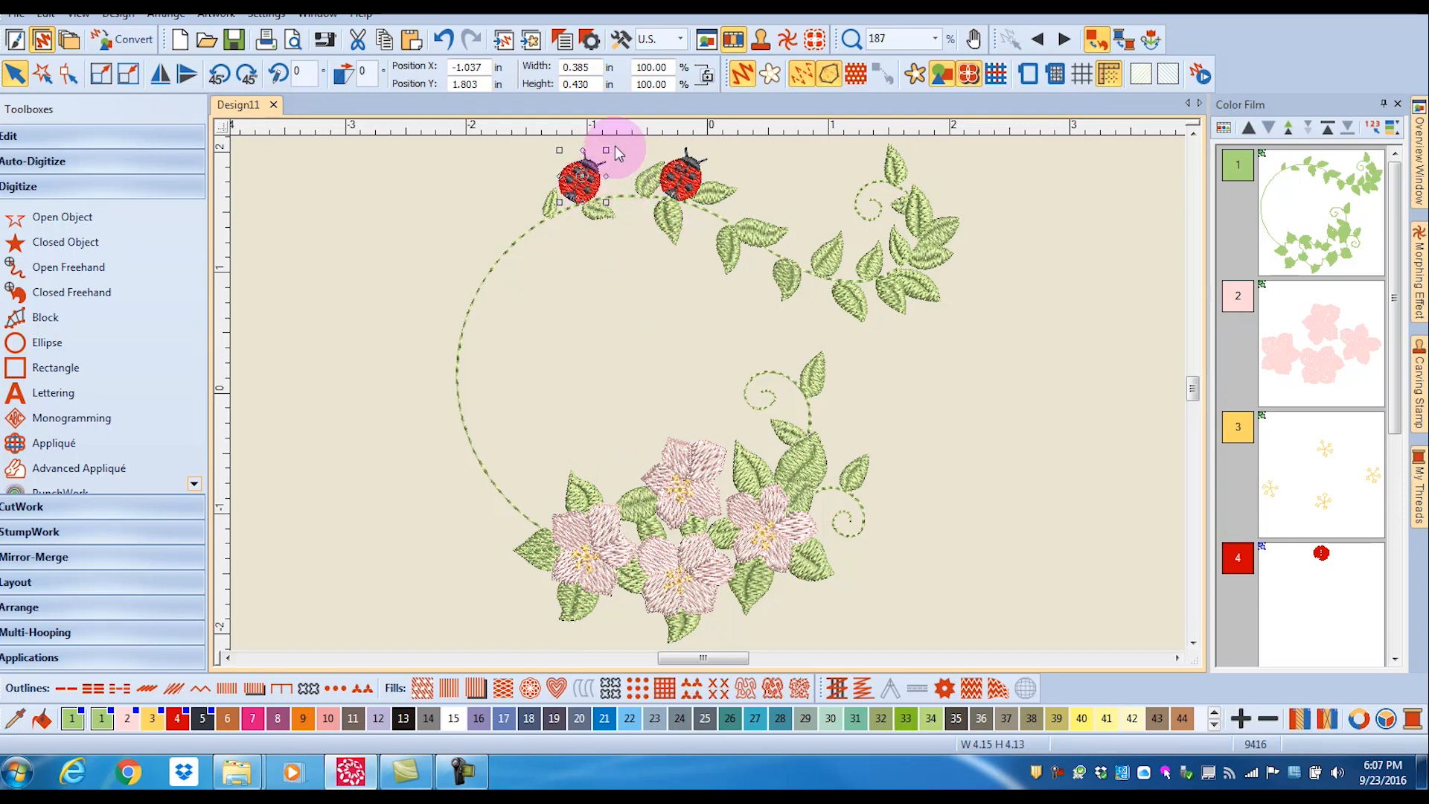
left_click_drag(584, 172, 583, 172)
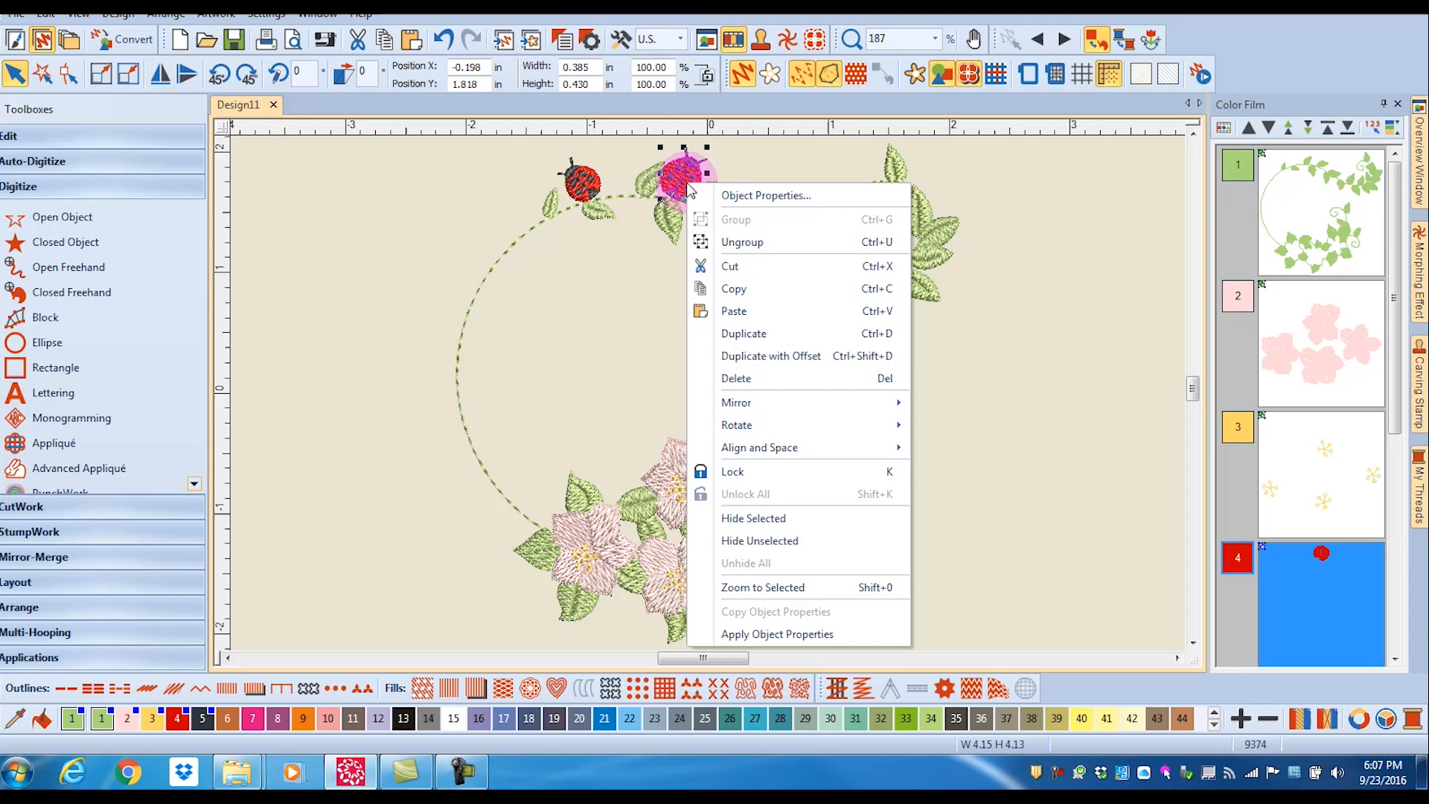
mouse_move(770, 356)
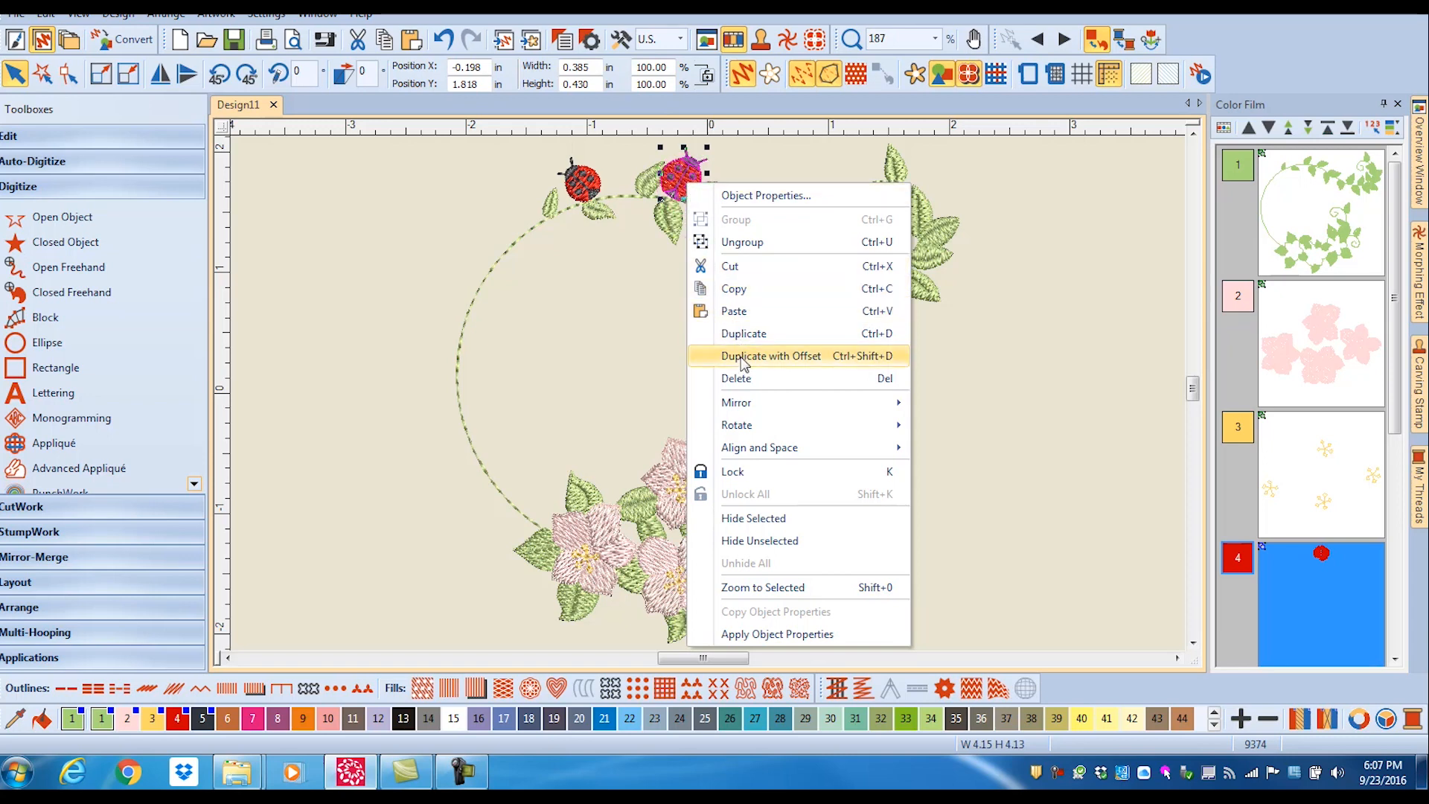
Step: Place ladybug copies on the upper-right leaves and lower on the right leaves
left_click(770, 356)
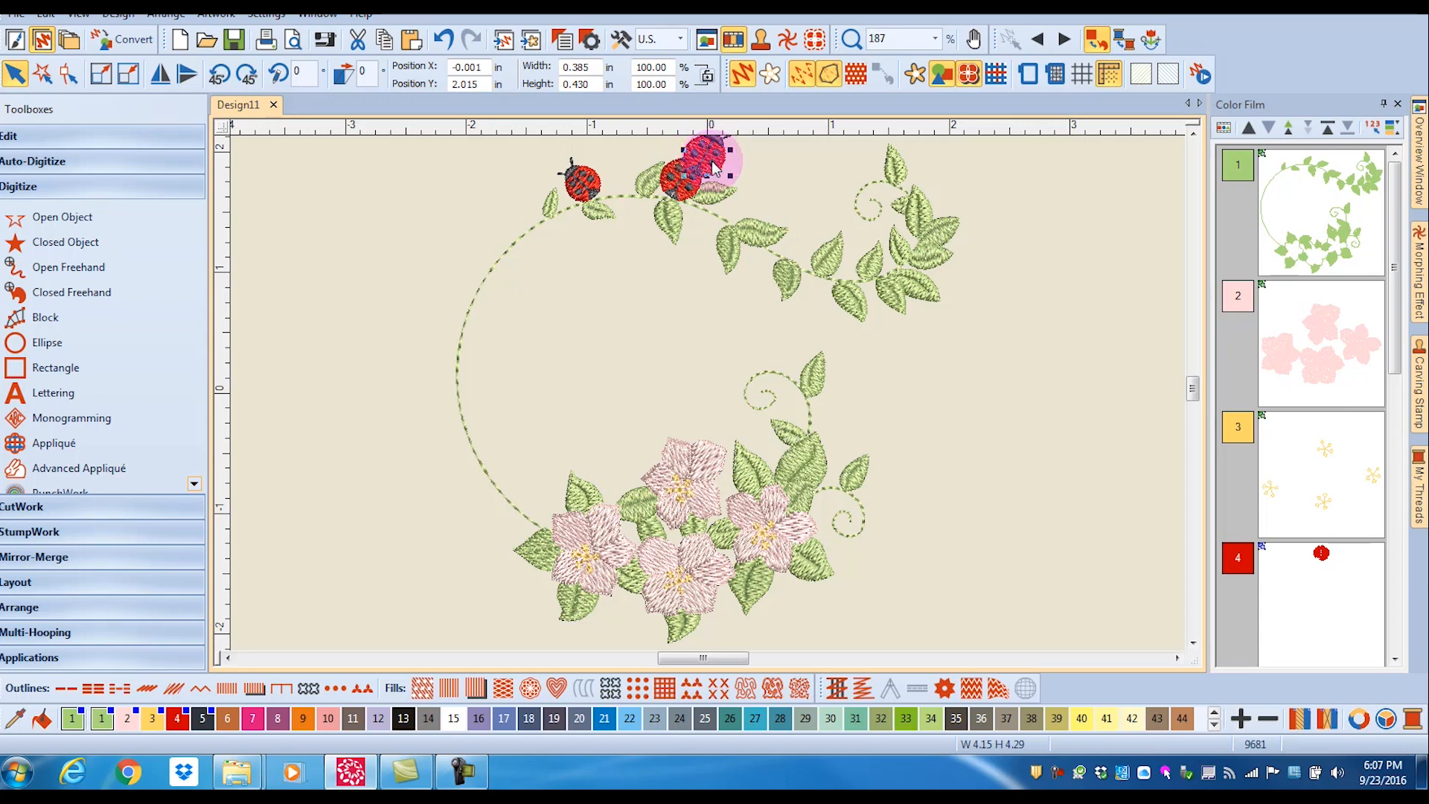
left_click_drag(712, 168, 807, 236)
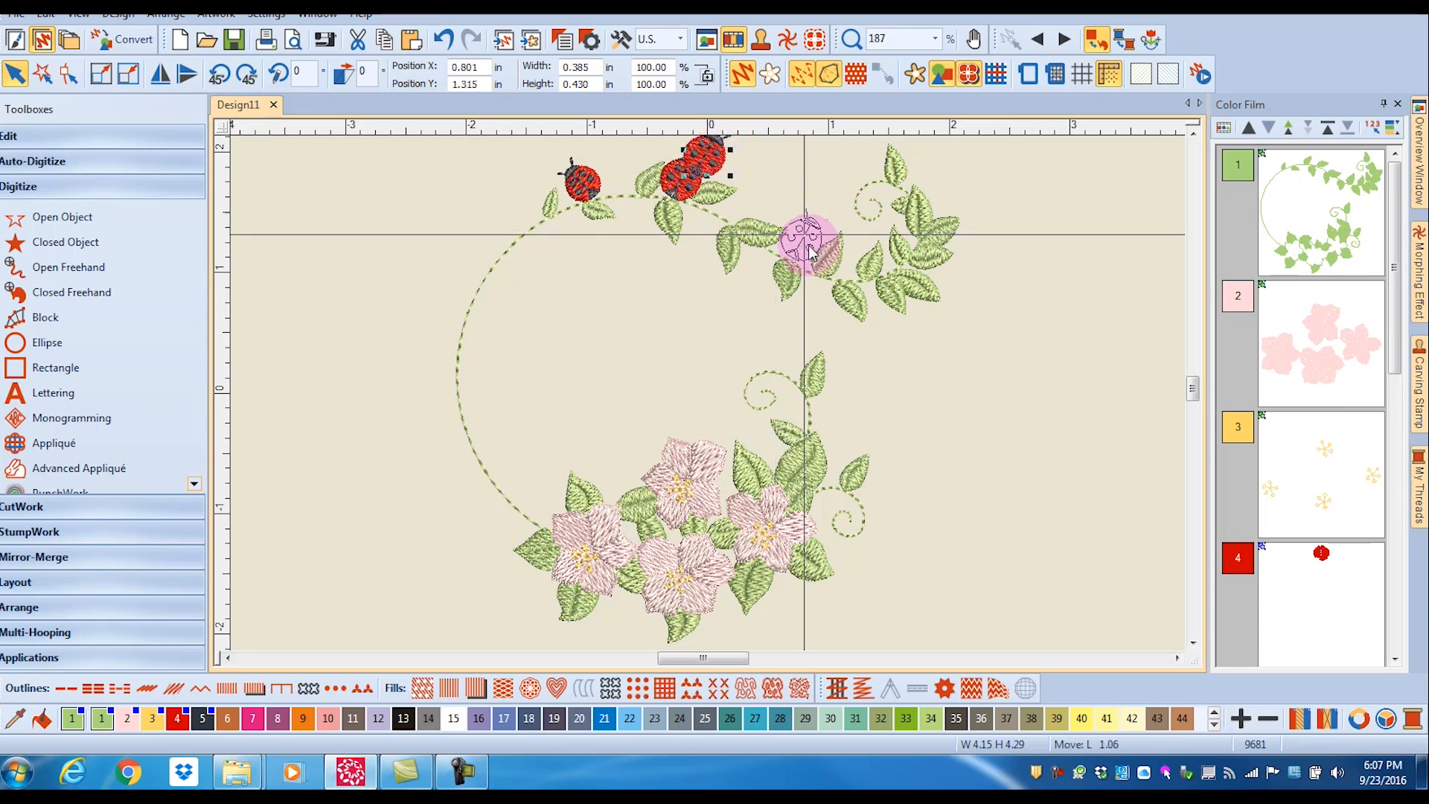
left_click_drag(803, 248, 821, 226)
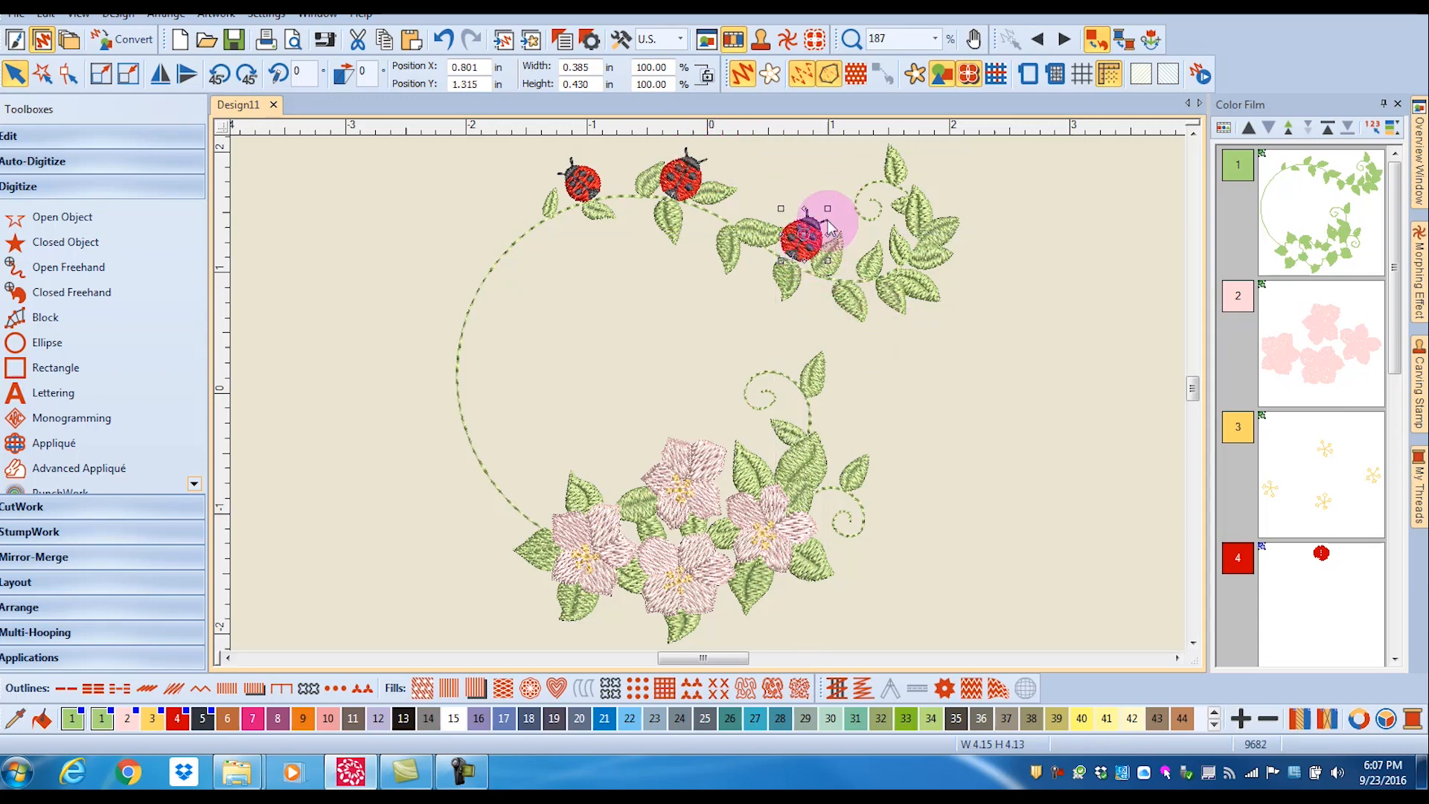
left_click_drag(828, 210, 791, 205)
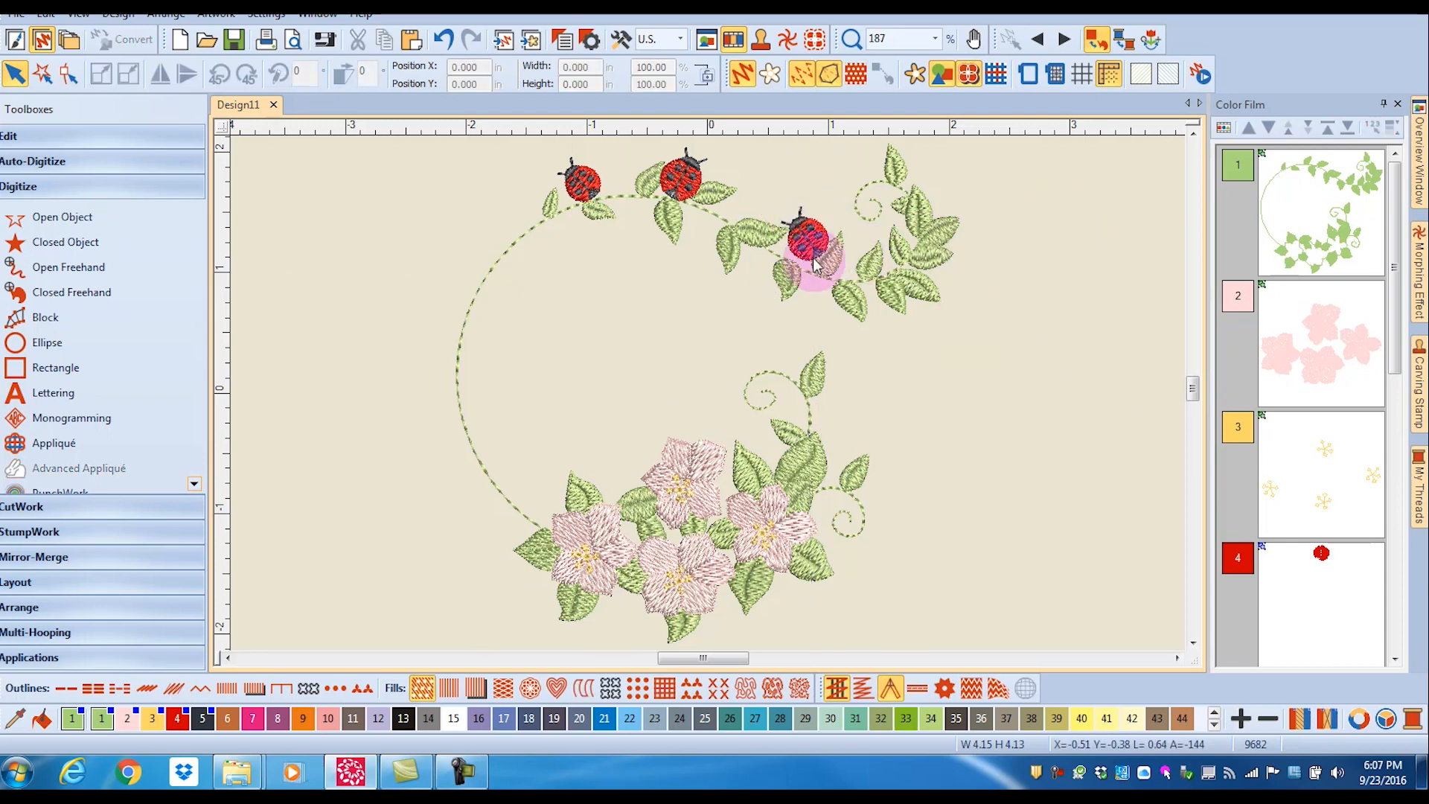
left_click(803, 236)
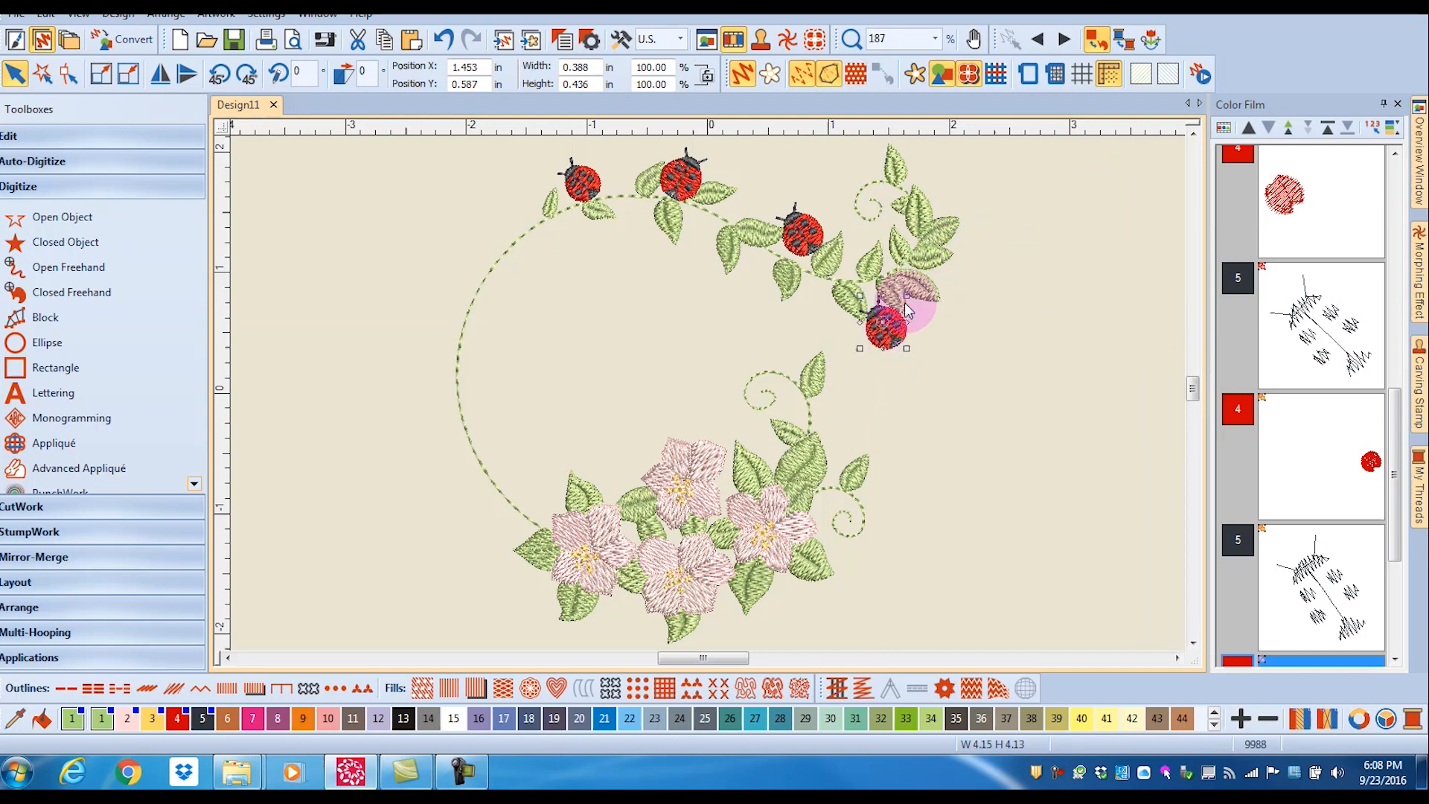
left_click_drag(880, 314, 907, 352)
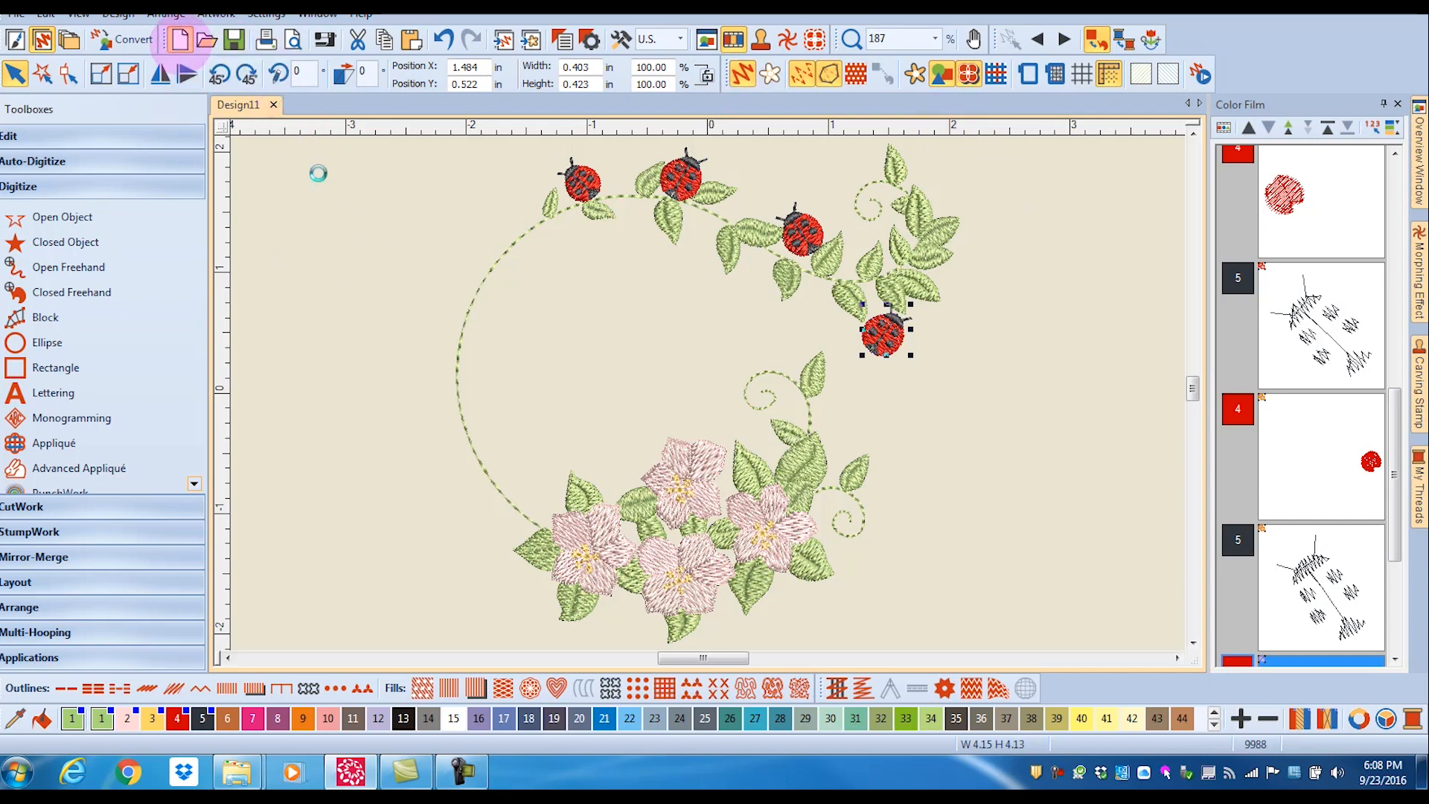
Step: Create a new design and insert CJ406.ART80 ducks-and-butterfly embroidery from Animals & Bugs
left_click(180, 39)
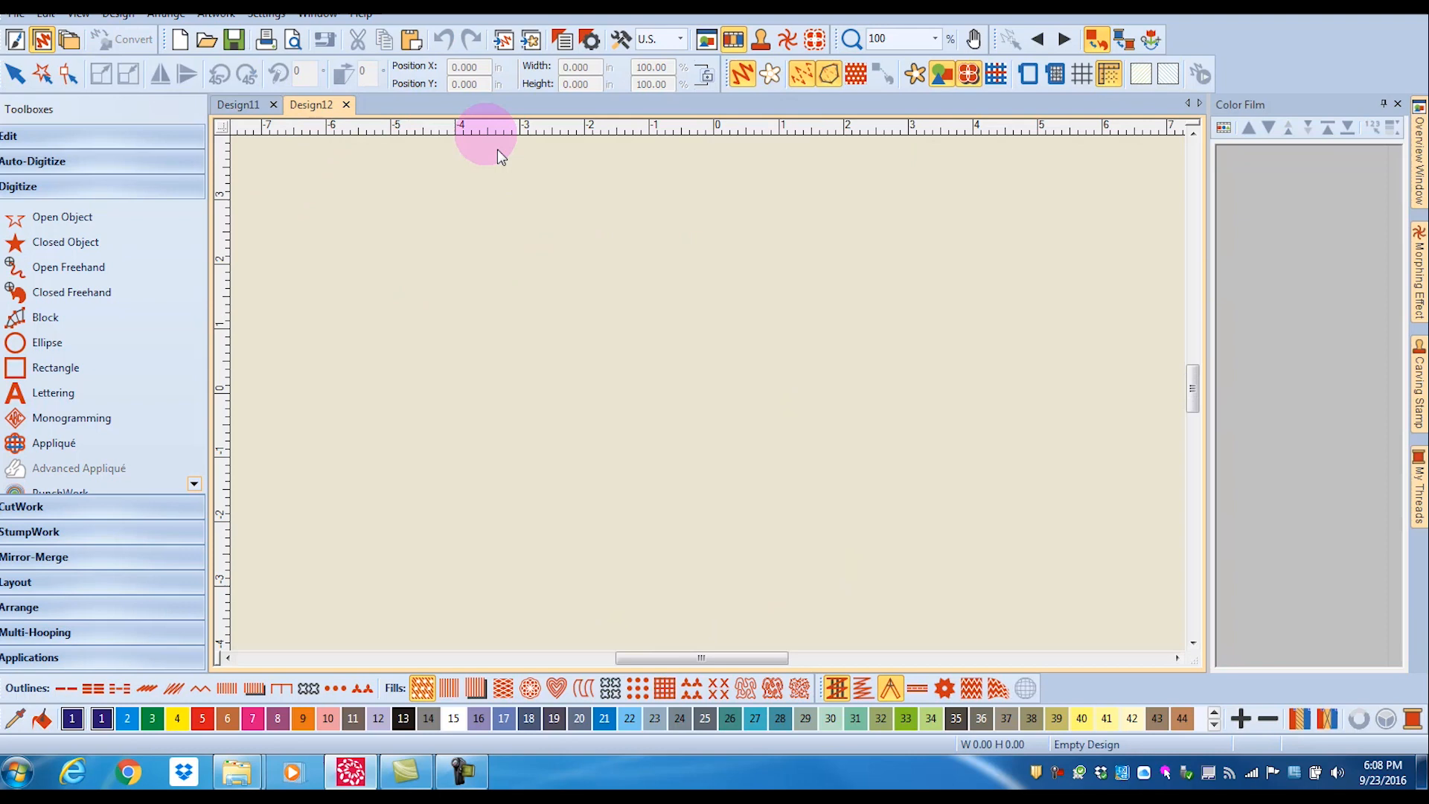
mouse_move(505, 43)
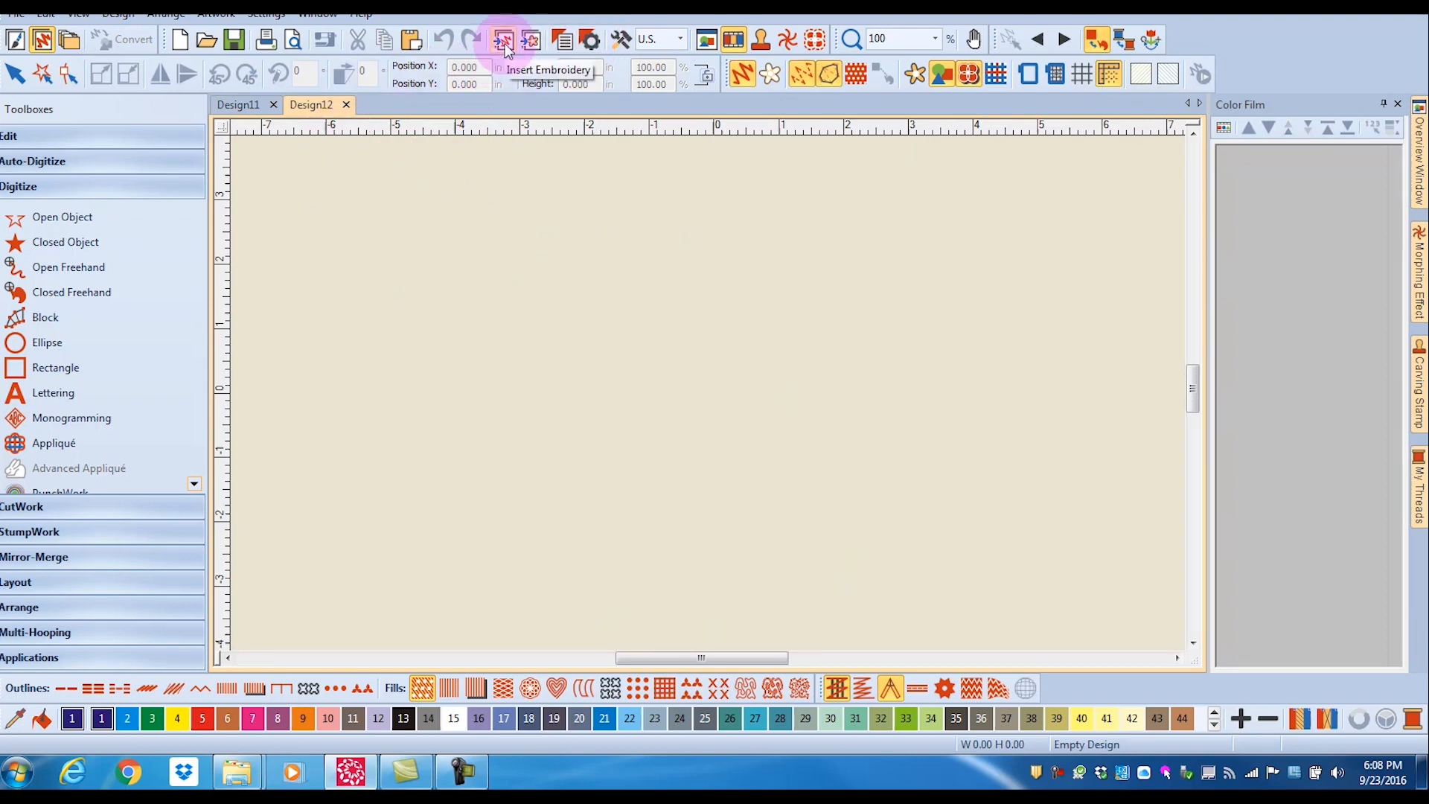
left_click(505, 39)
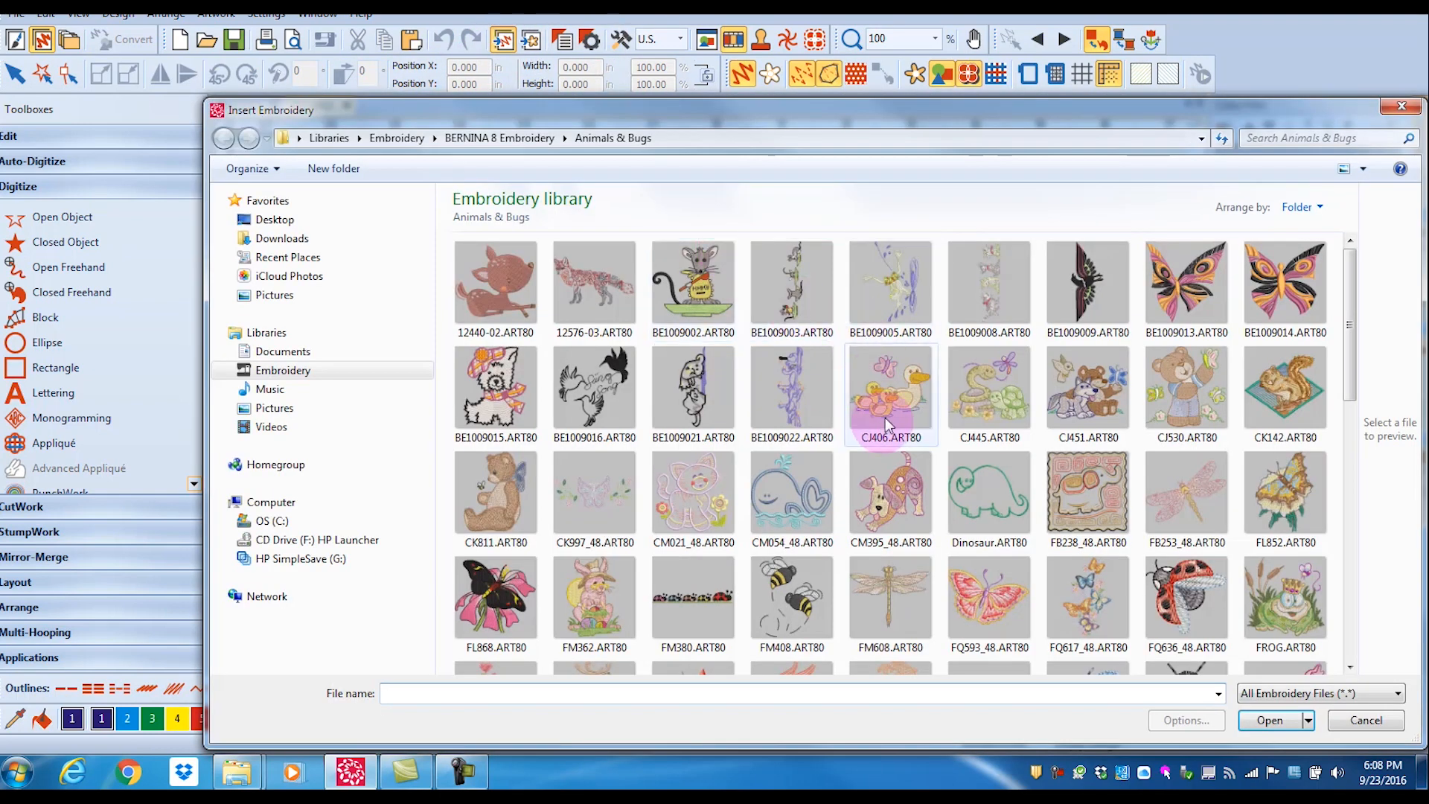
left_click(1268, 720)
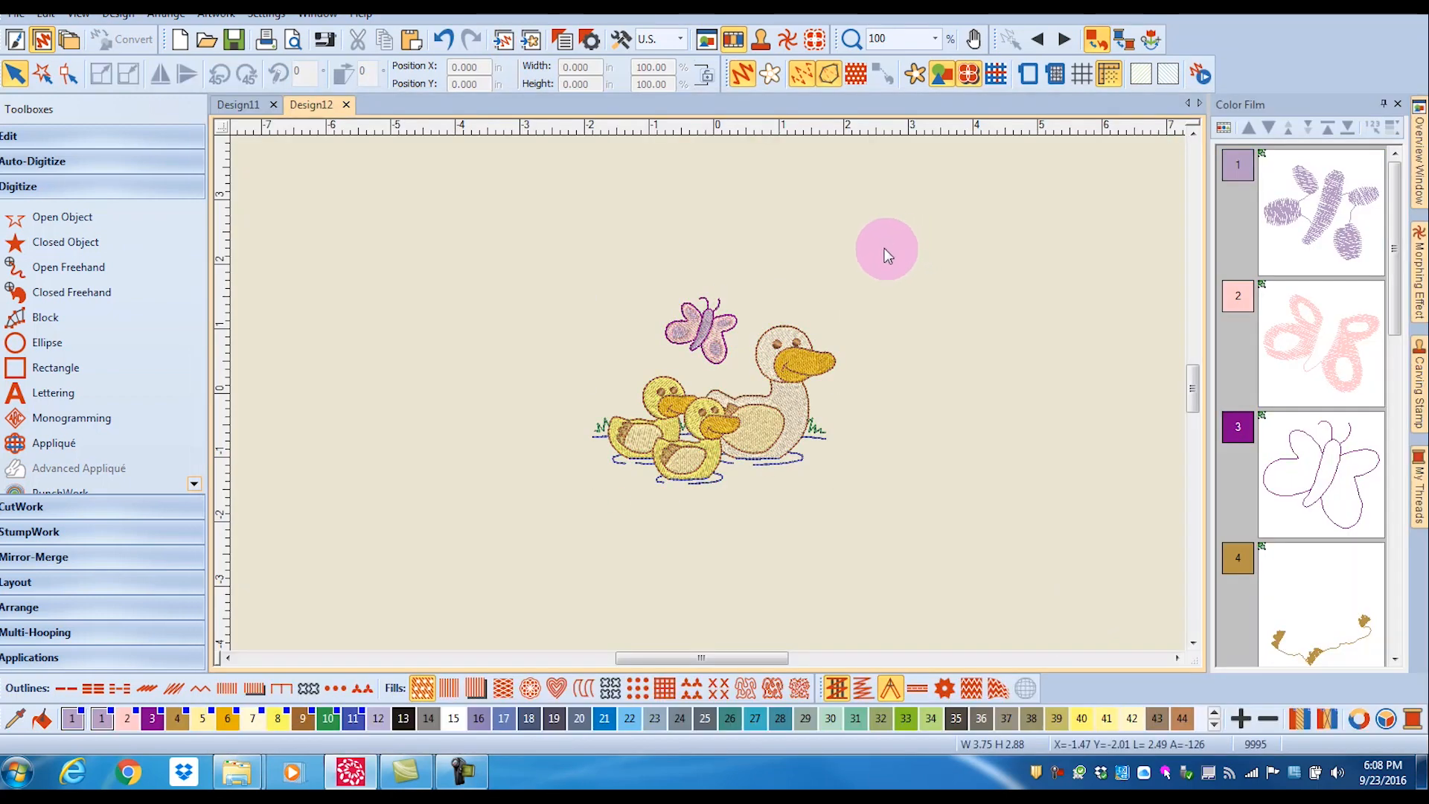
mouse_move(734, 369)
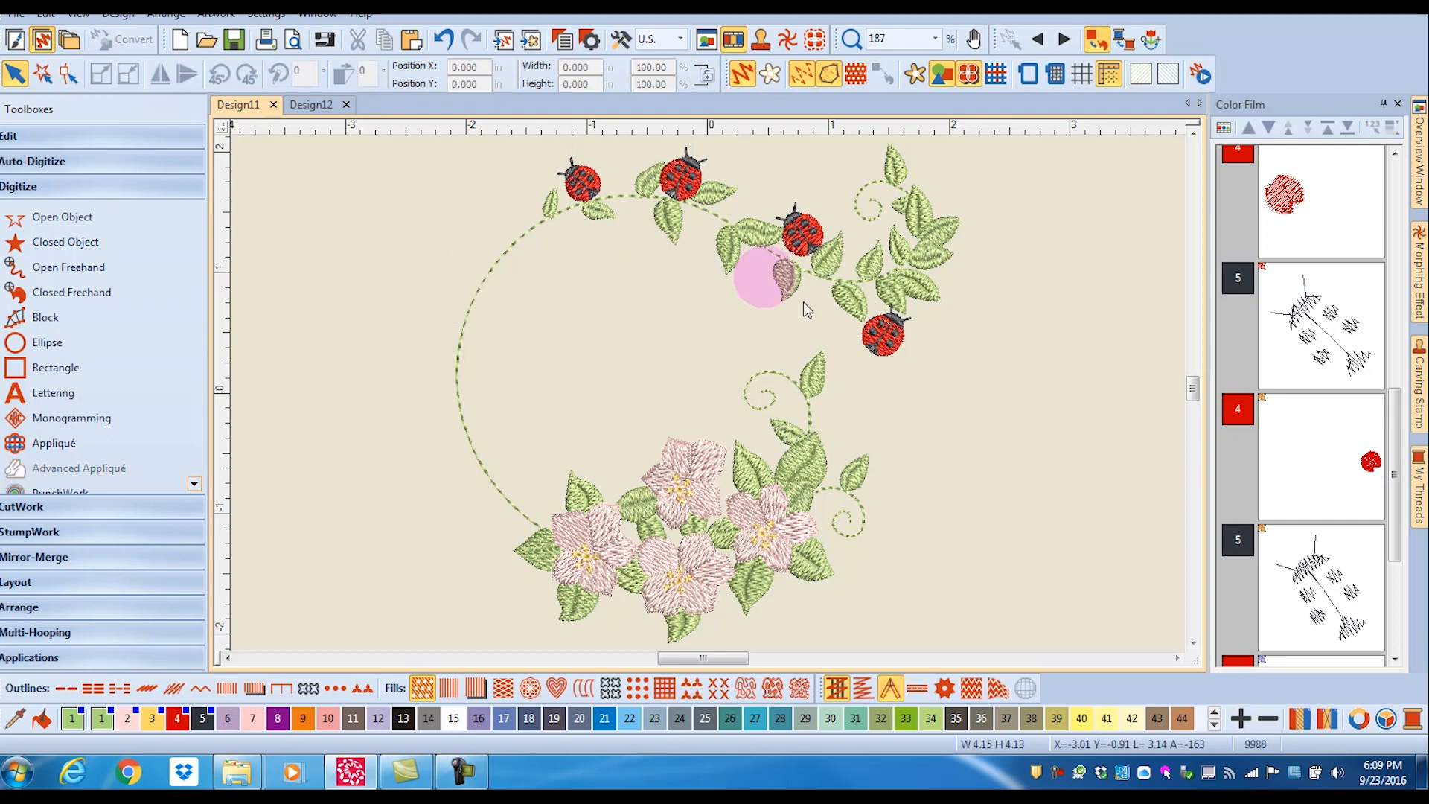
Step: Cut the upper-right ladybug and paste it beside the butterfly in the Design12 ducks design
left_click_drag(761, 274, 810, 244)
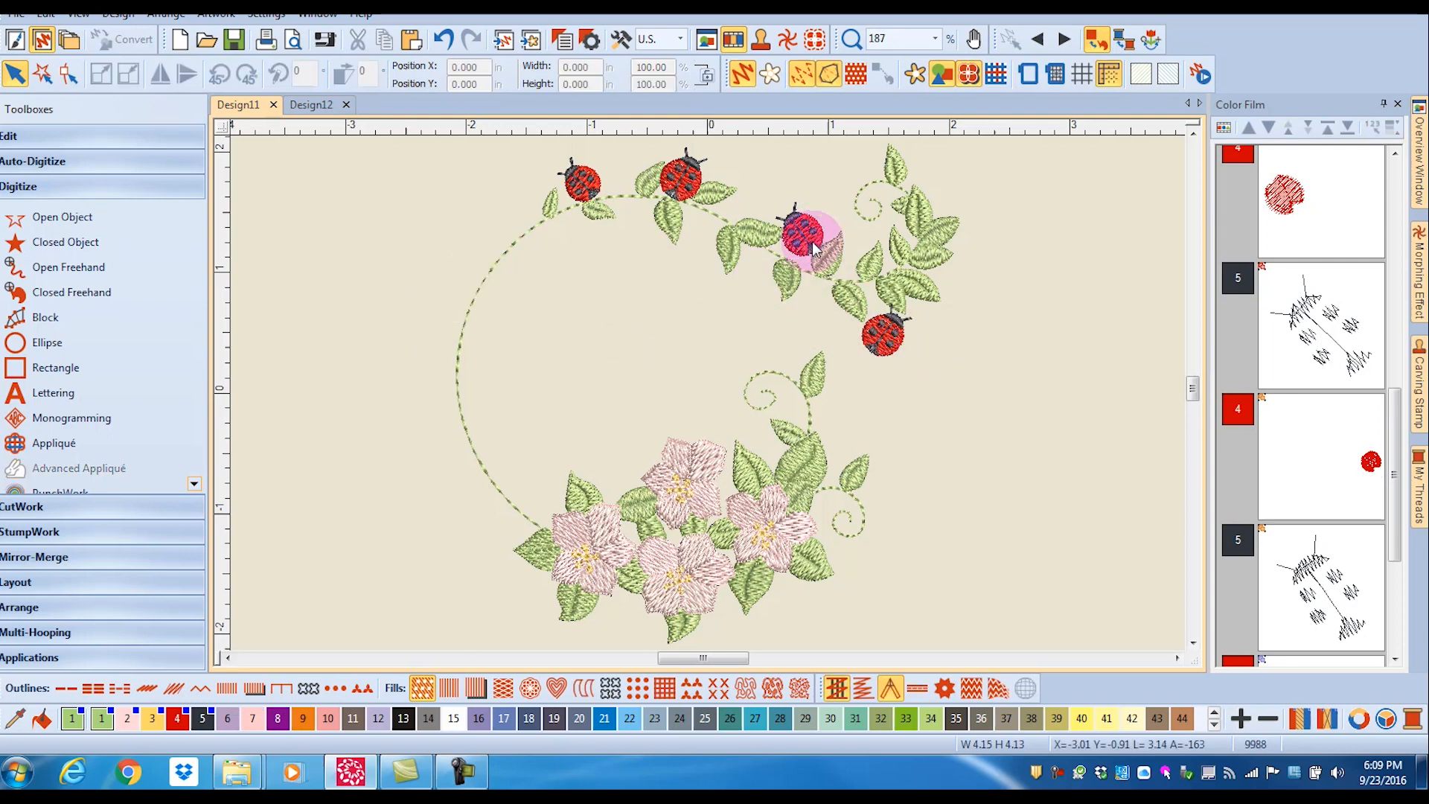
left_click(803, 235)
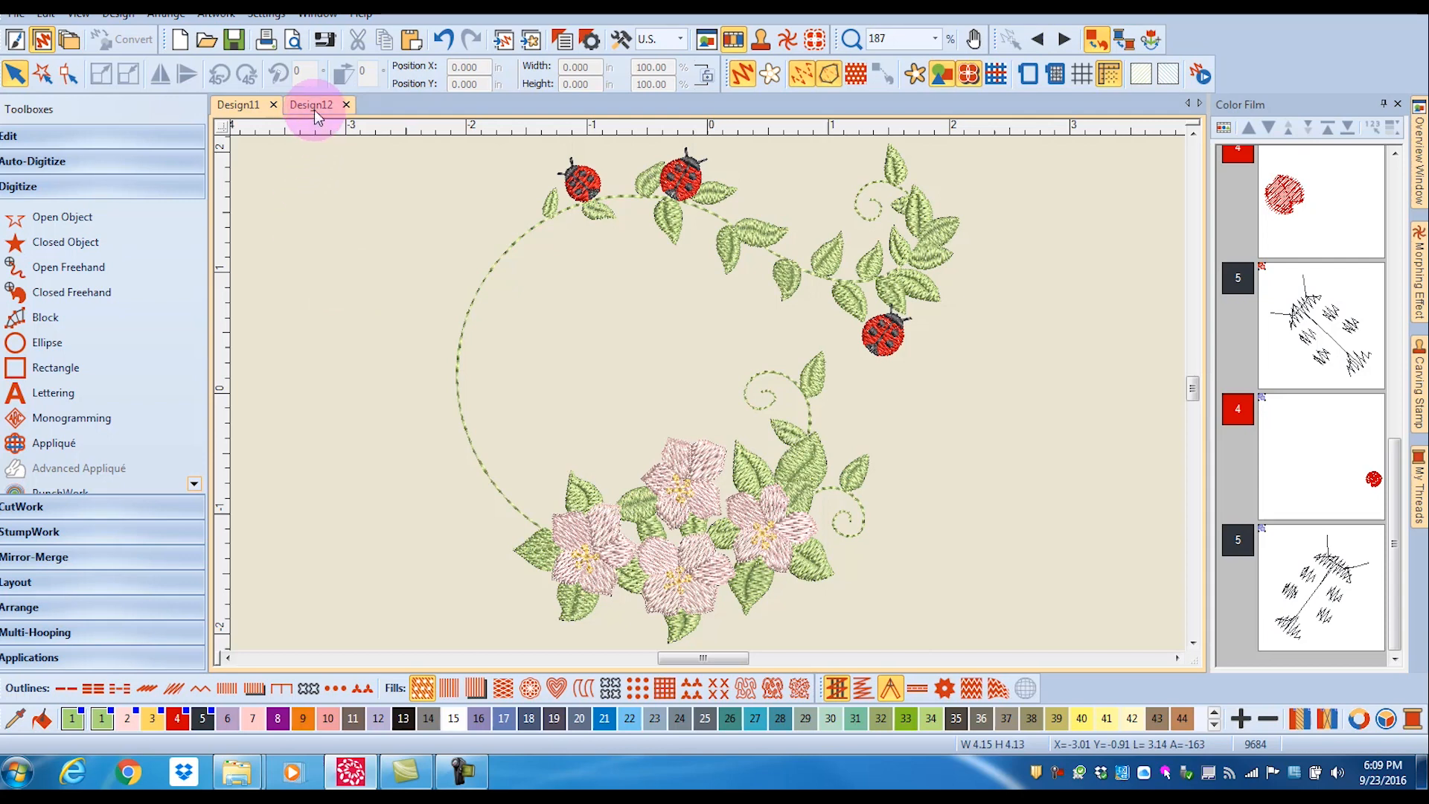
left_click(311, 105)
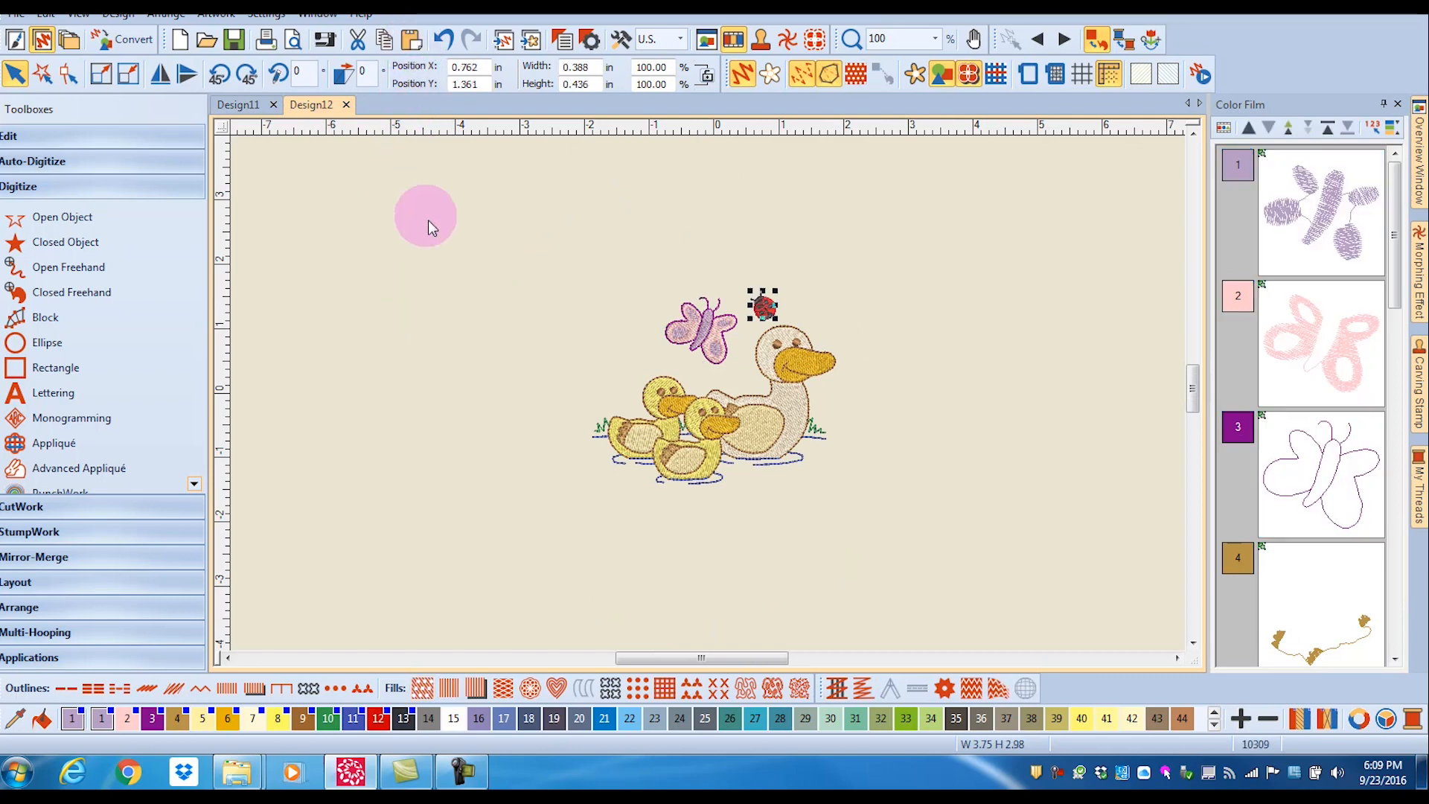
left_click_drag(425, 214, 903, 290)
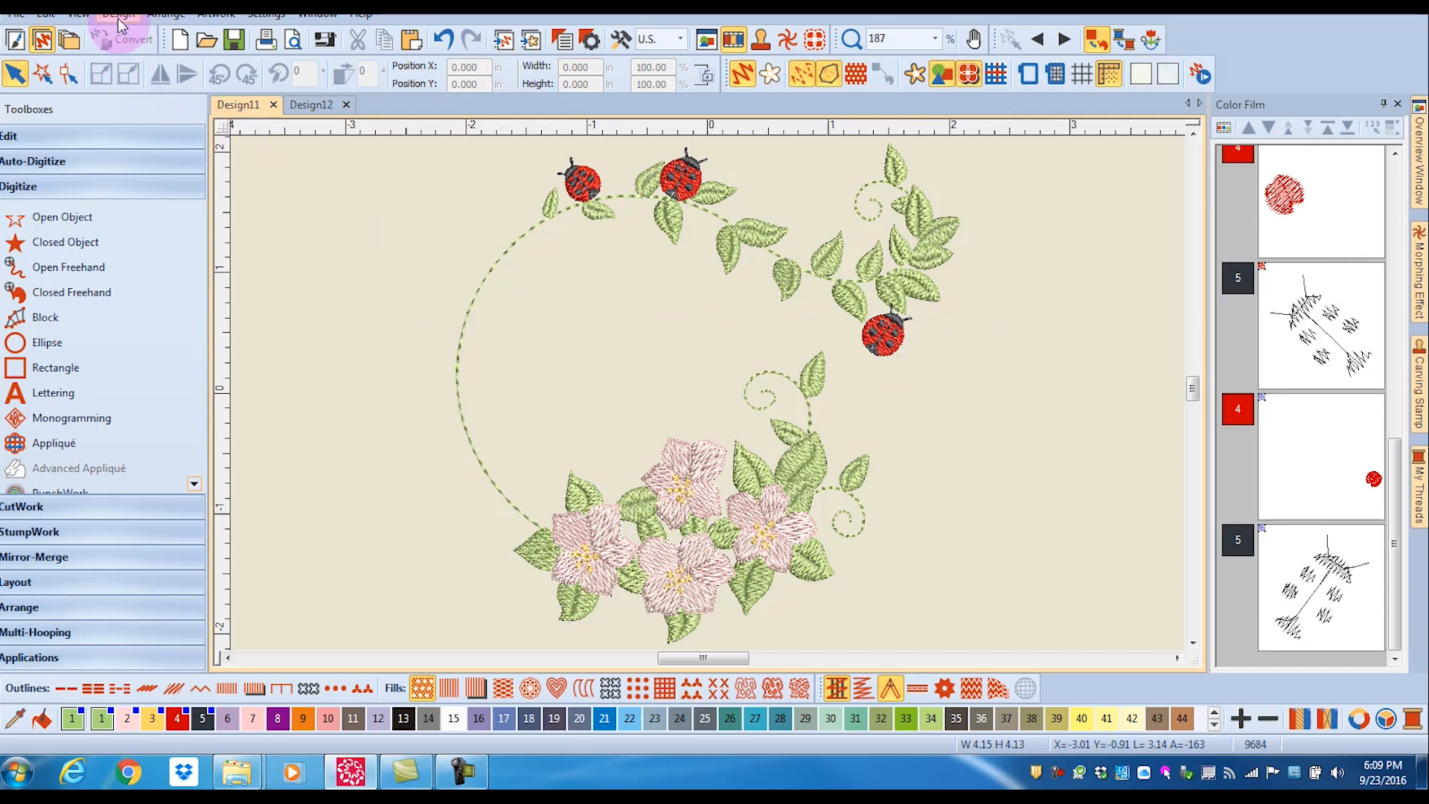
Step: Run Design > Optimize Color Changes, confirming the reduction from 8 to 6 changes
left_click(118, 14)
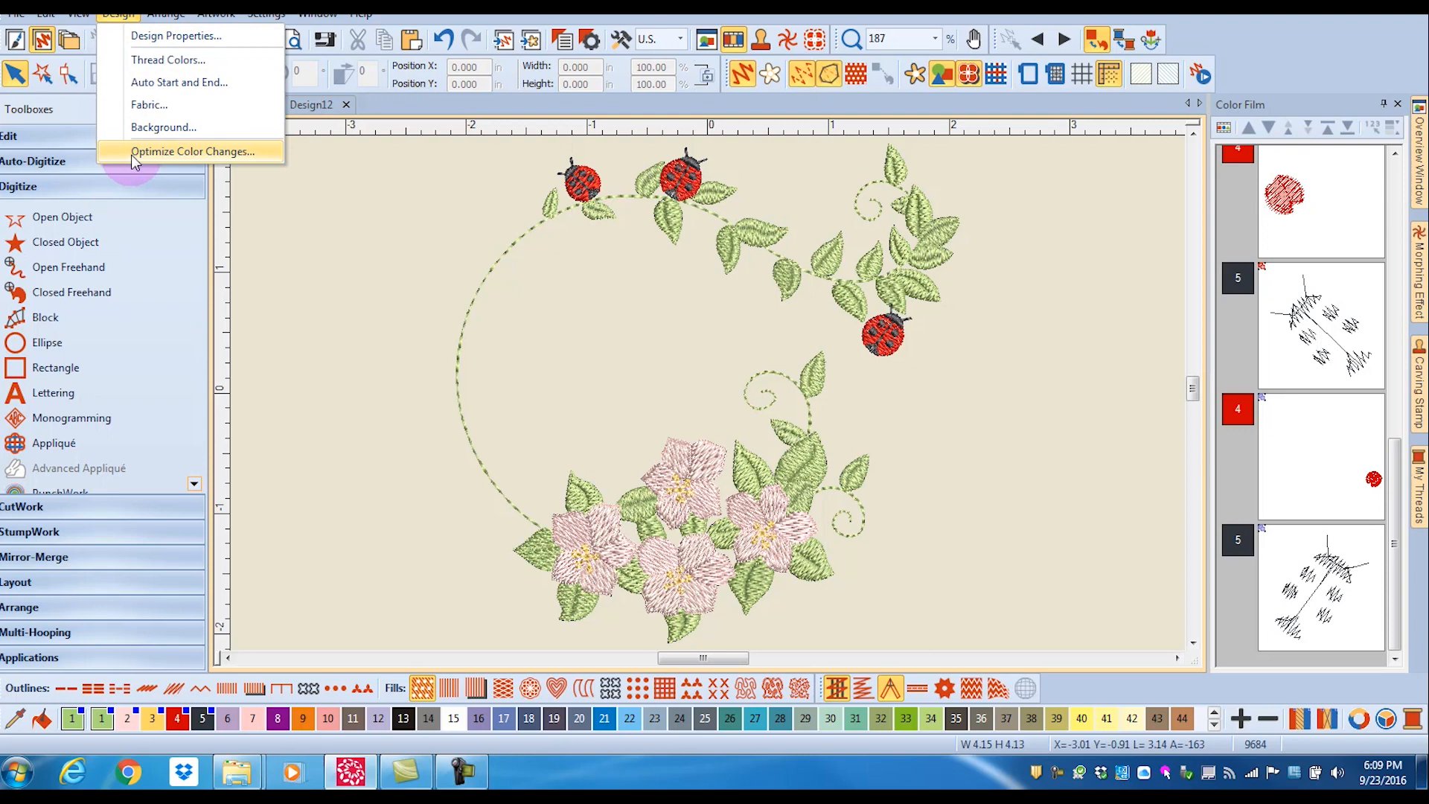
left_click(192, 152)
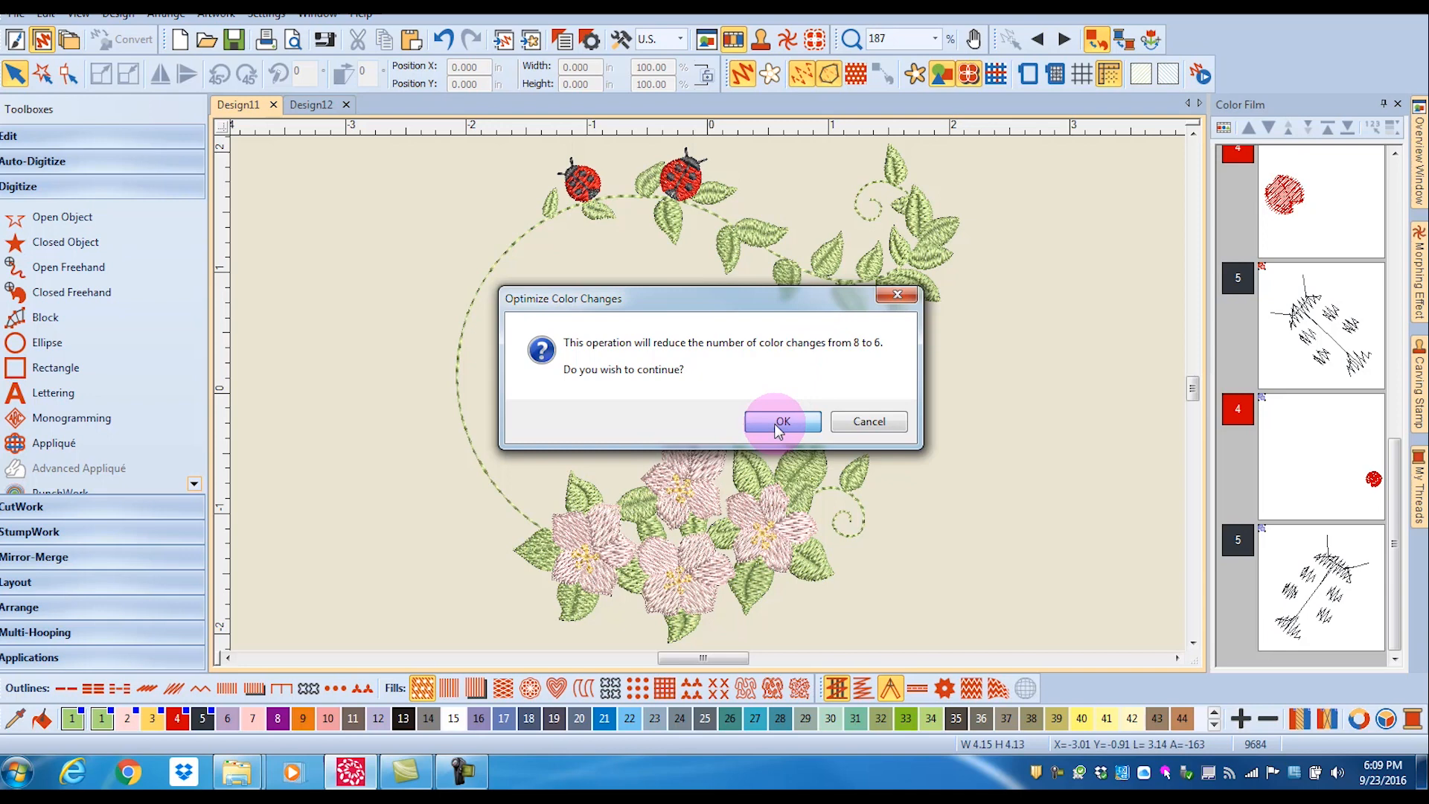
left_click(778, 421)
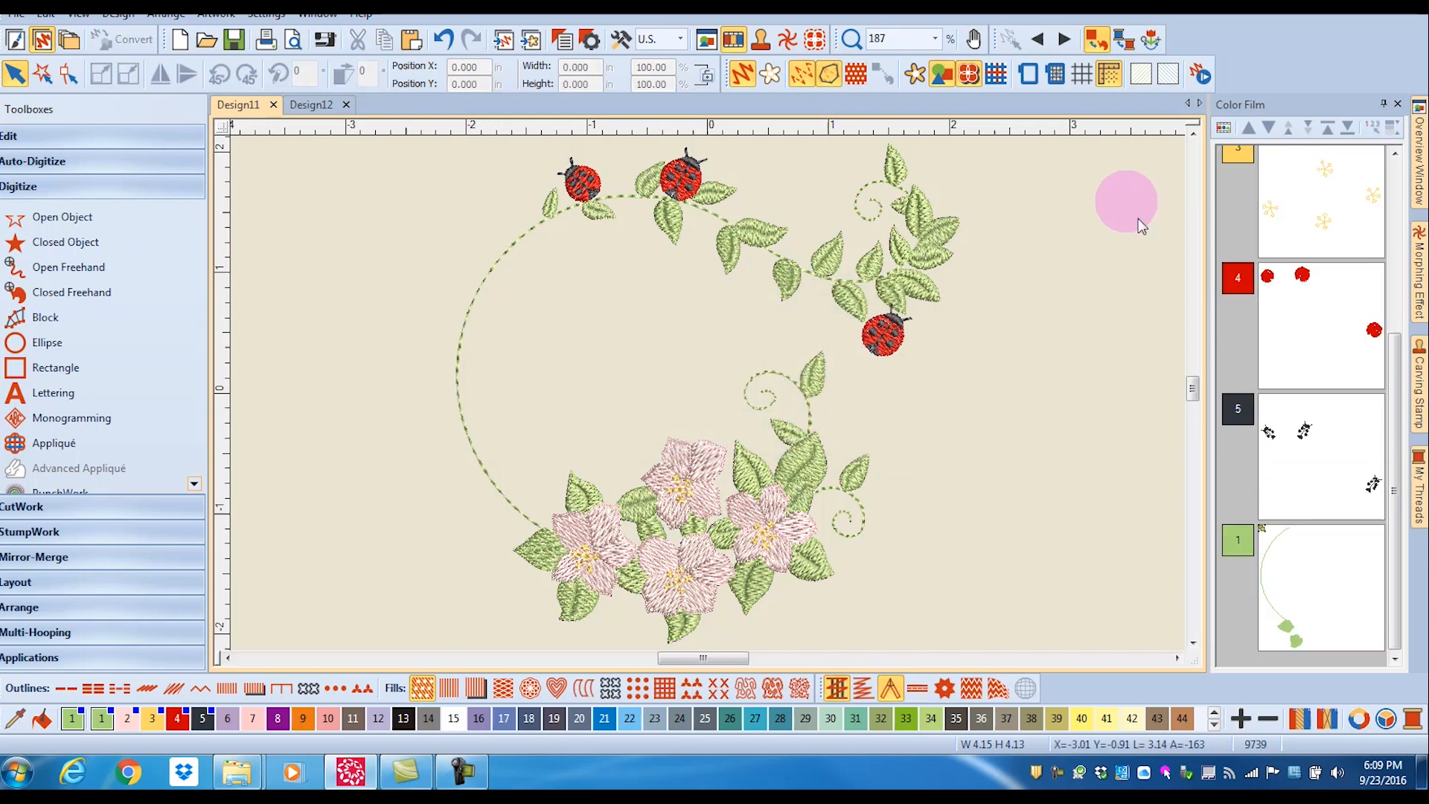
mouse_move(1336, 447)
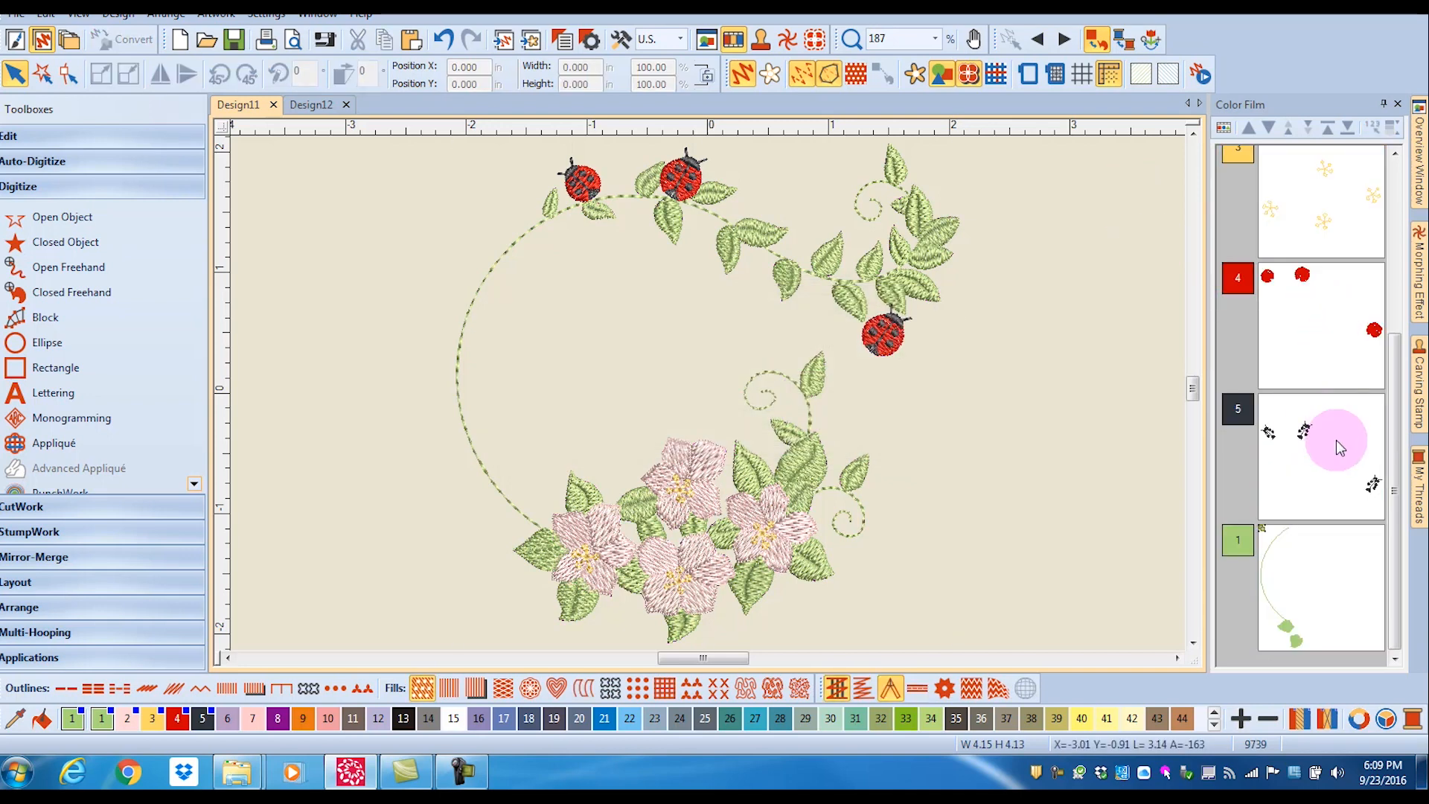